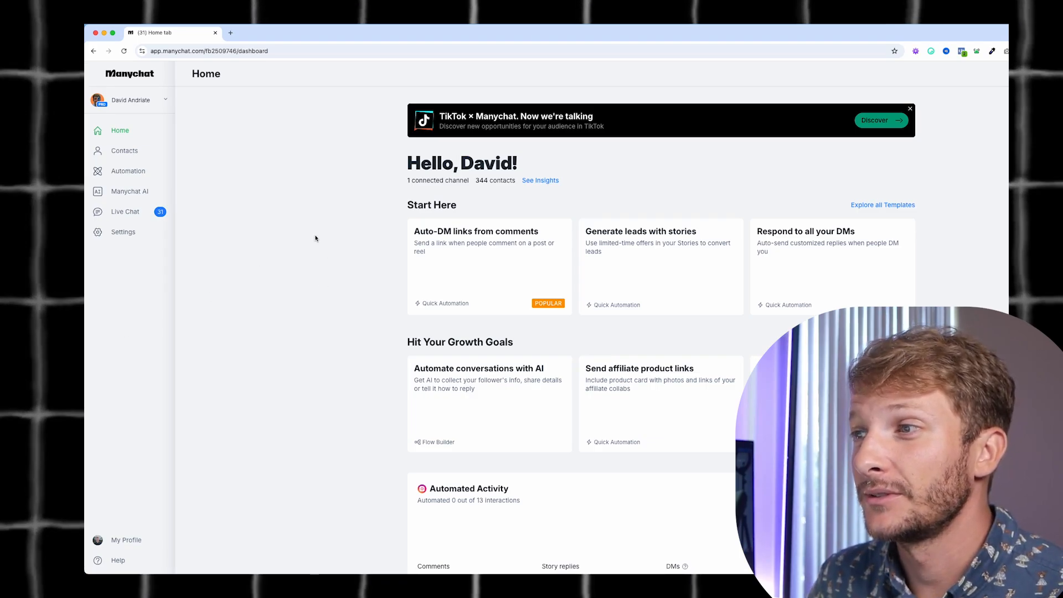
Step: Start a new automation from the quick automation template
click(127, 171)
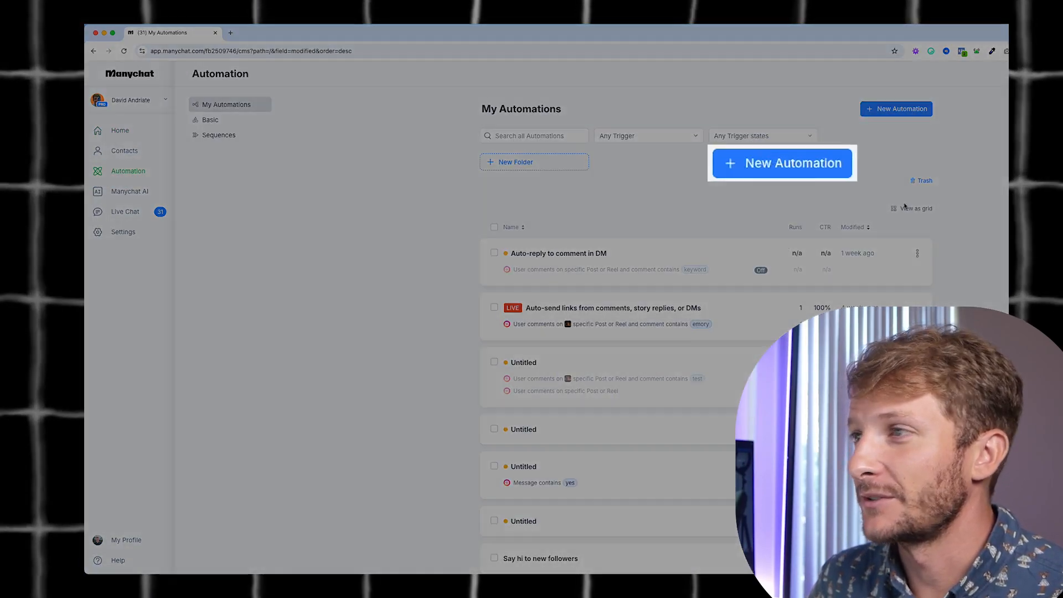
click(782, 163)
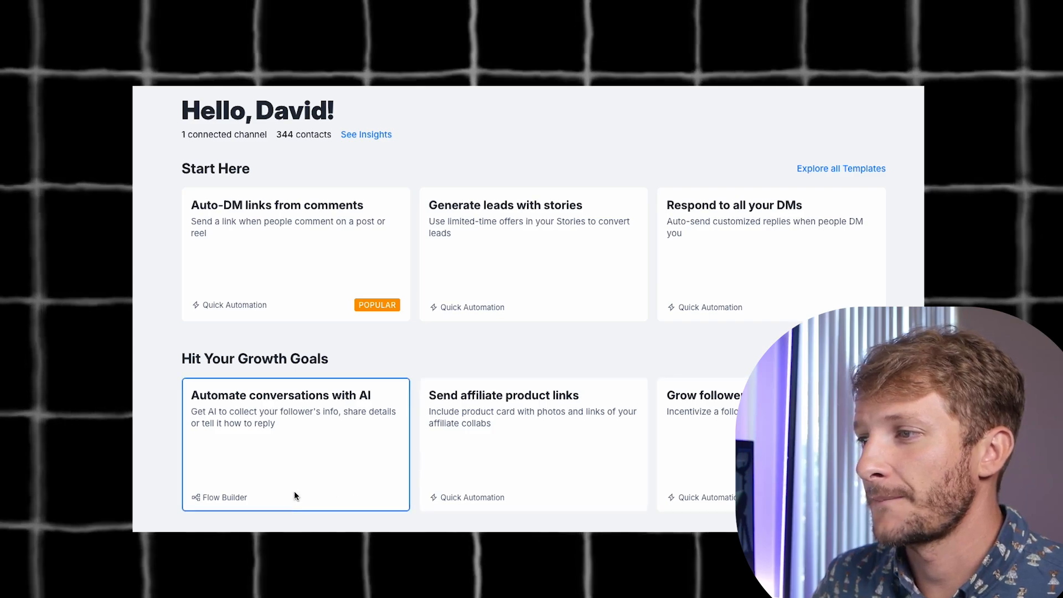
click(277, 205)
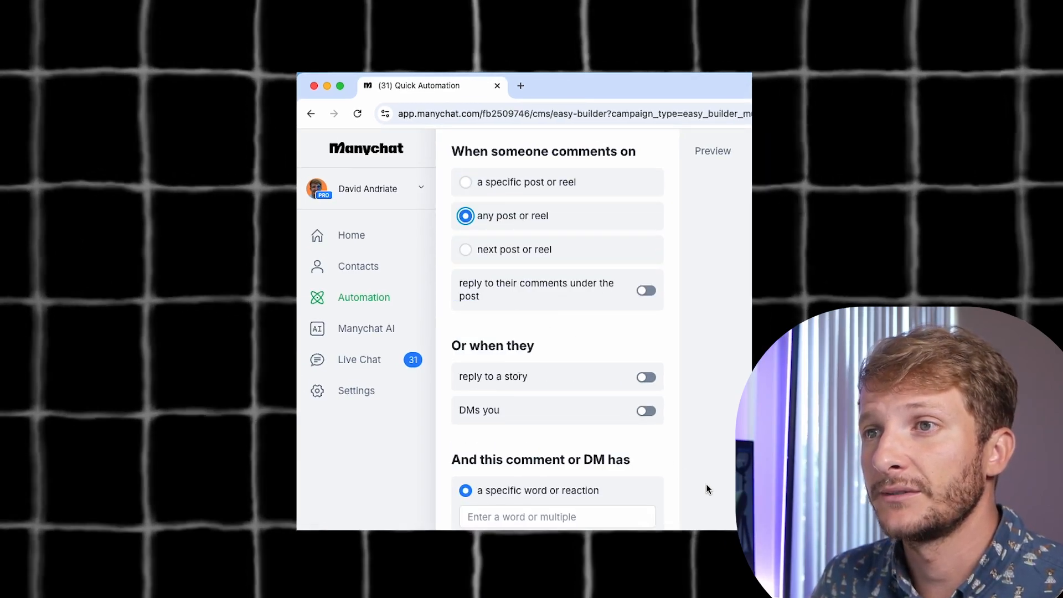
mouse_move(458, 354)
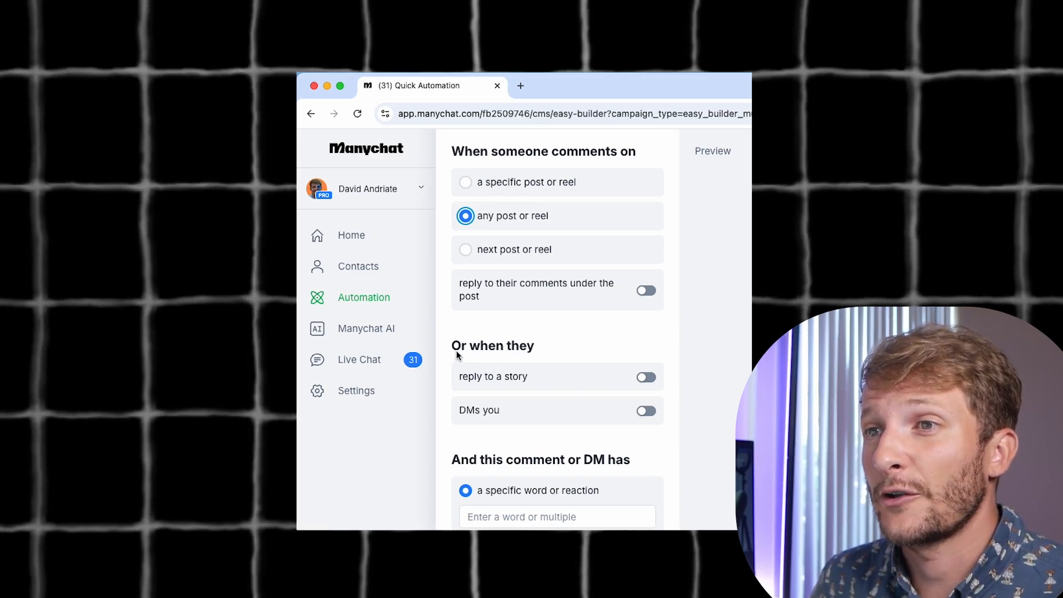
mouse_move(567, 391)
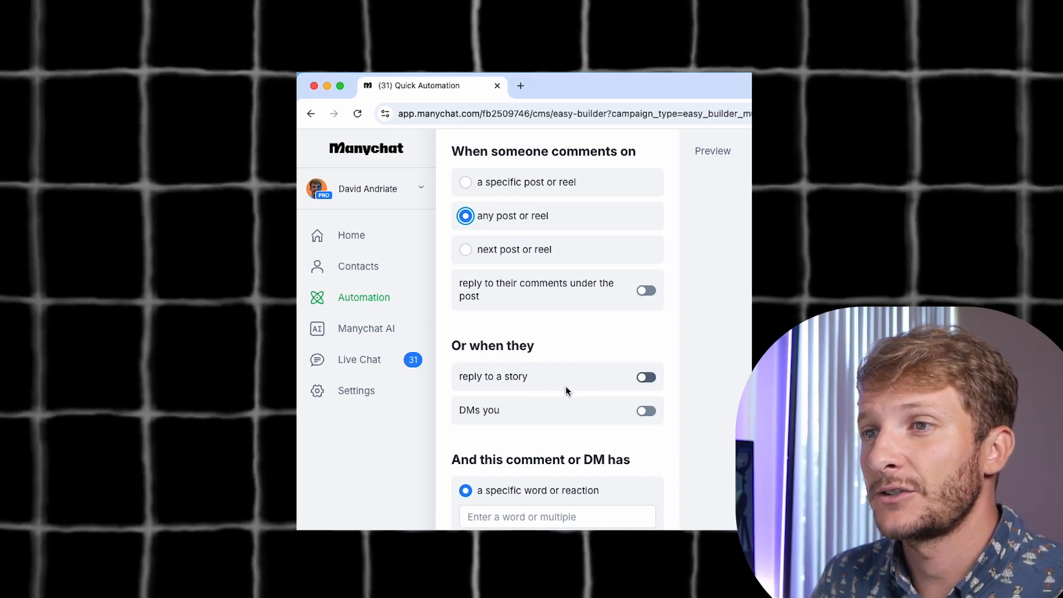
mouse_move(486, 384)
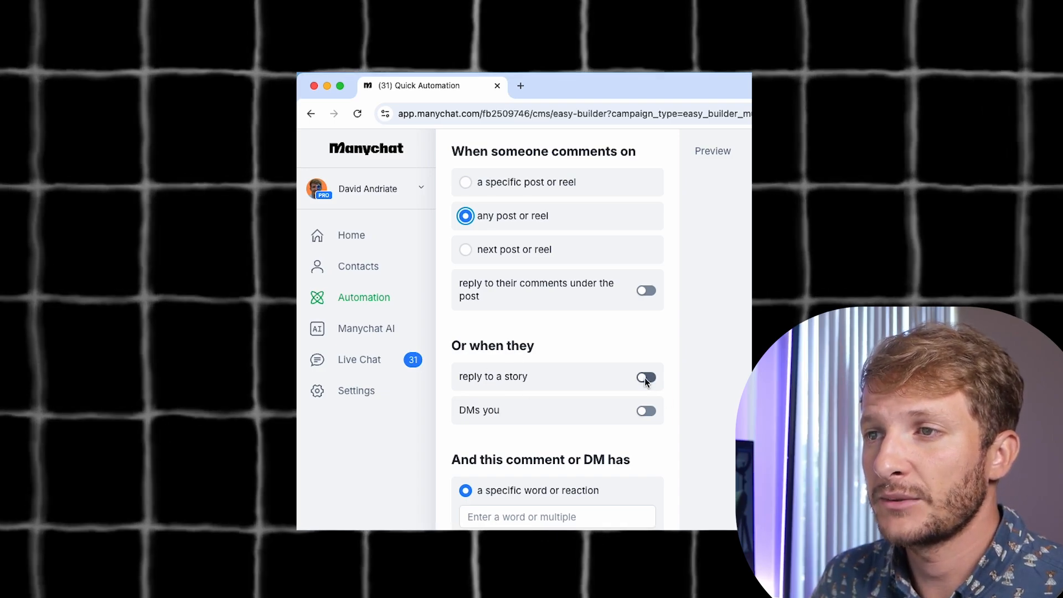
Step: Trigger on story replies and DMs with keyword 'alien', limited to a specific post or reel
click(645, 377)
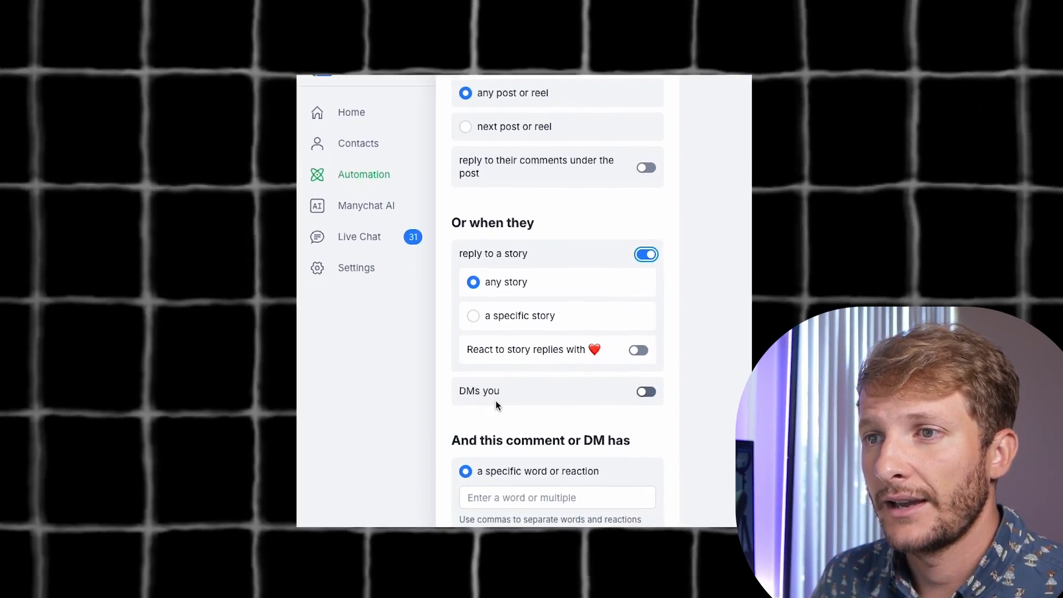
click(646, 391)
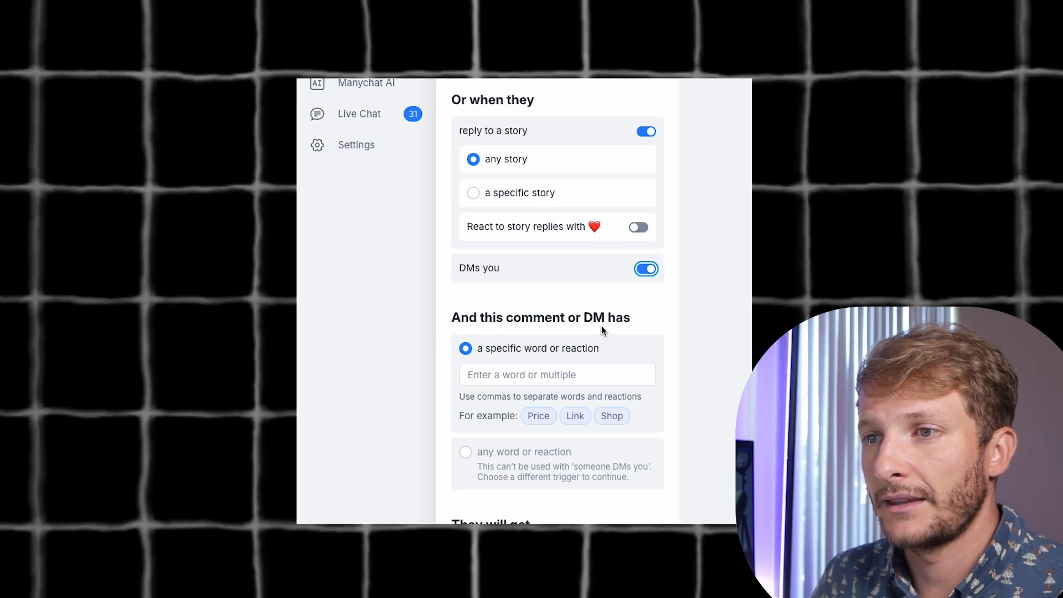
text(keyword)
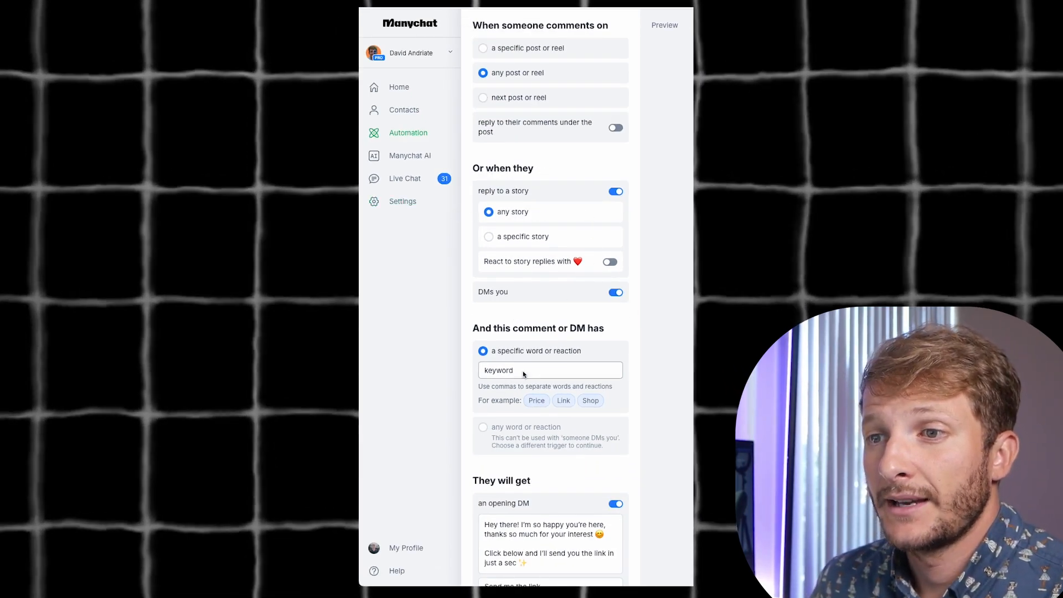
click(550, 370)
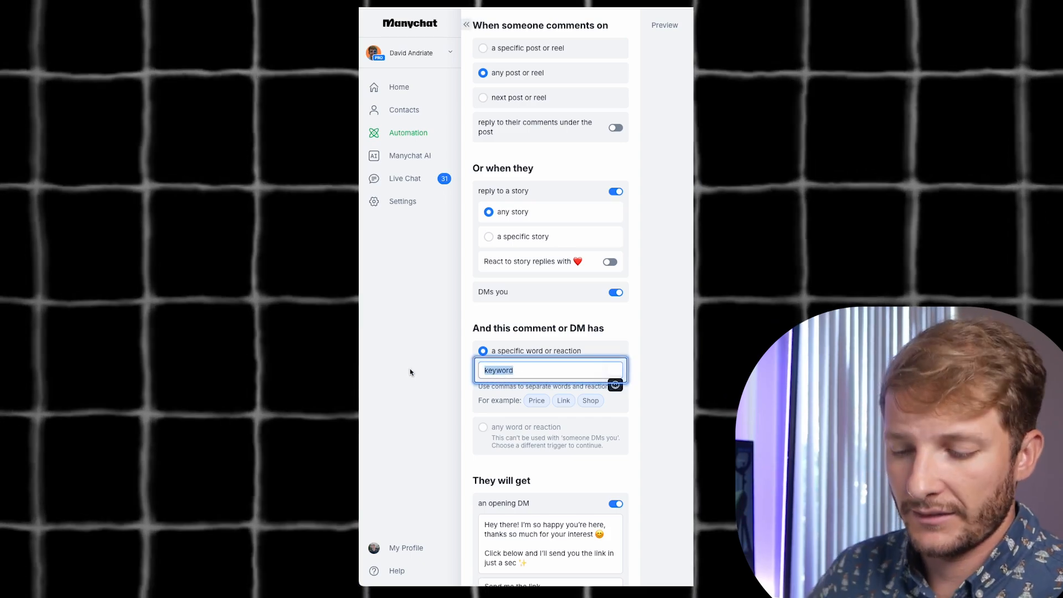
text(alien)
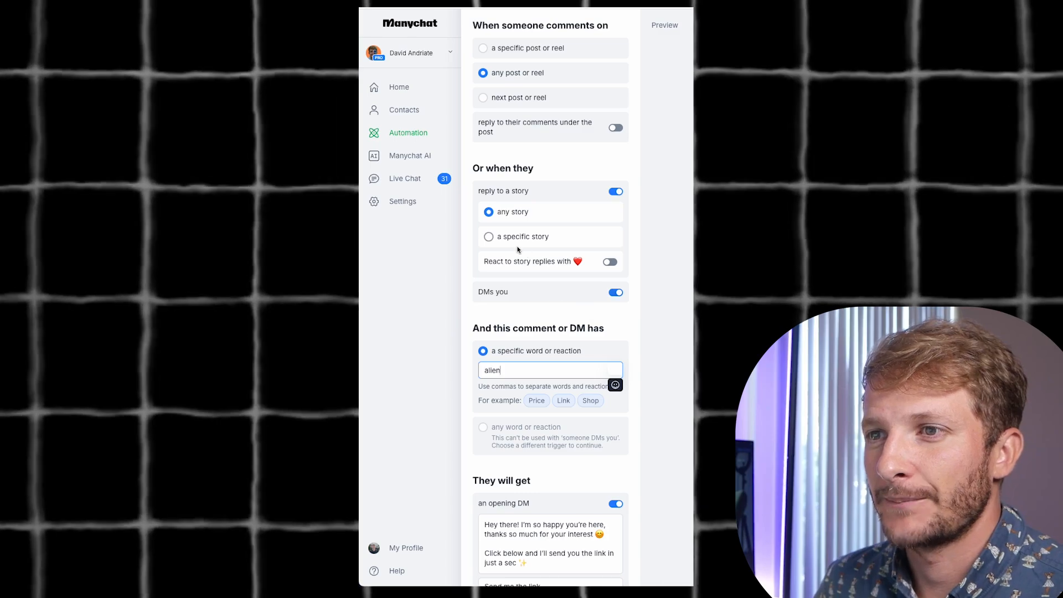
click(489, 236)
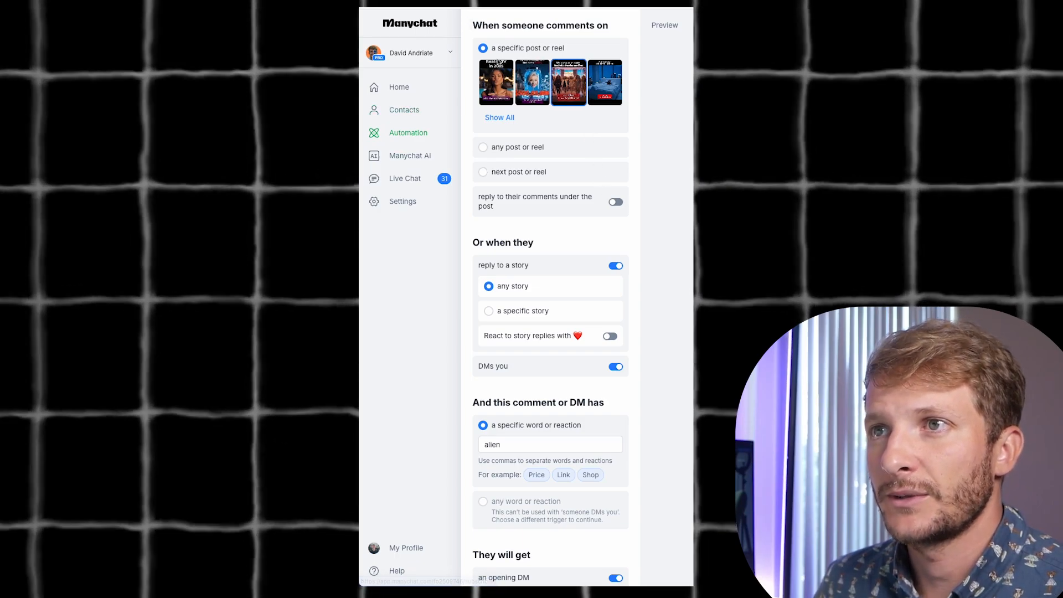
Step: Write DM 'here is the link!' with a 'click me' manychat link button and enable the follow-up DM
scroll(down, 3)
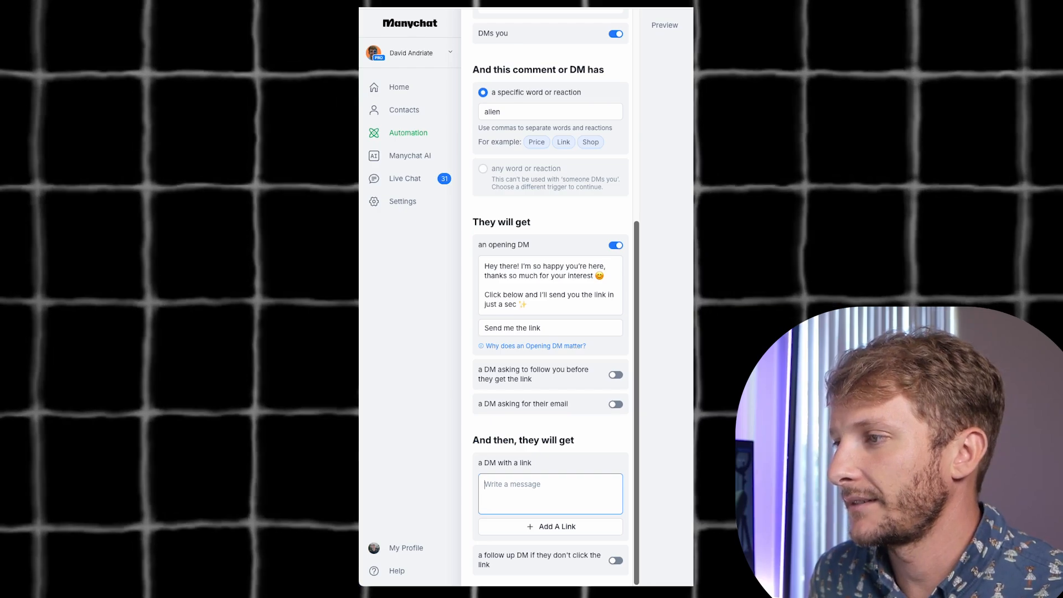
text(h)
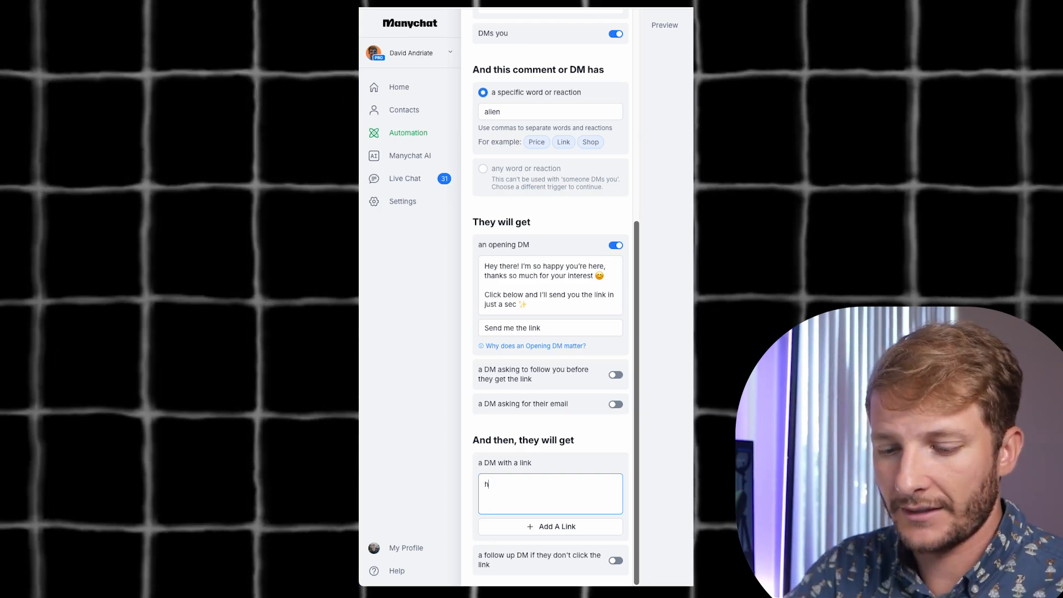
text(ere is the link!)
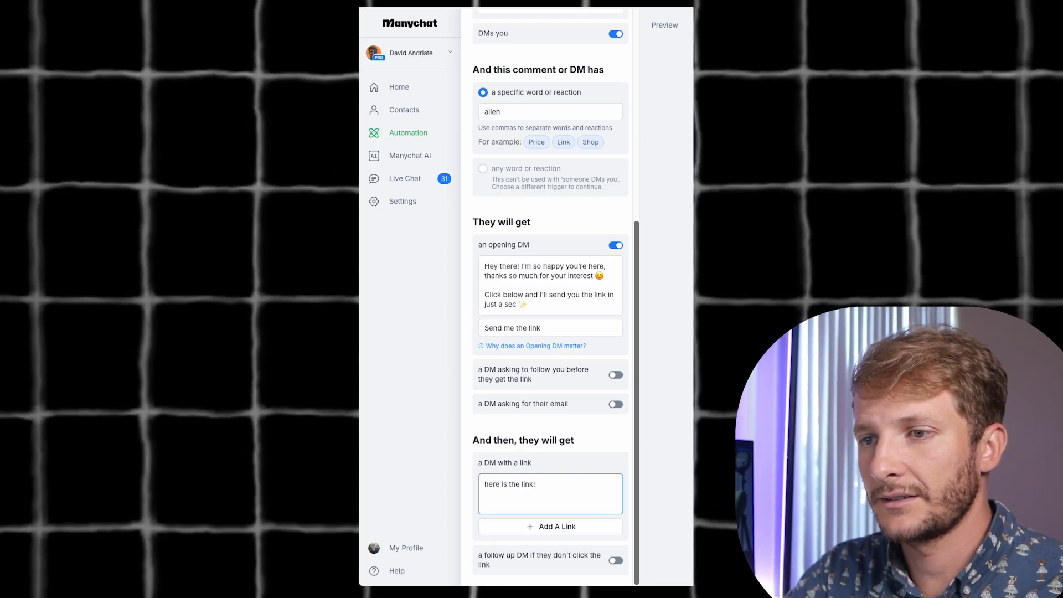
click(550, 528)
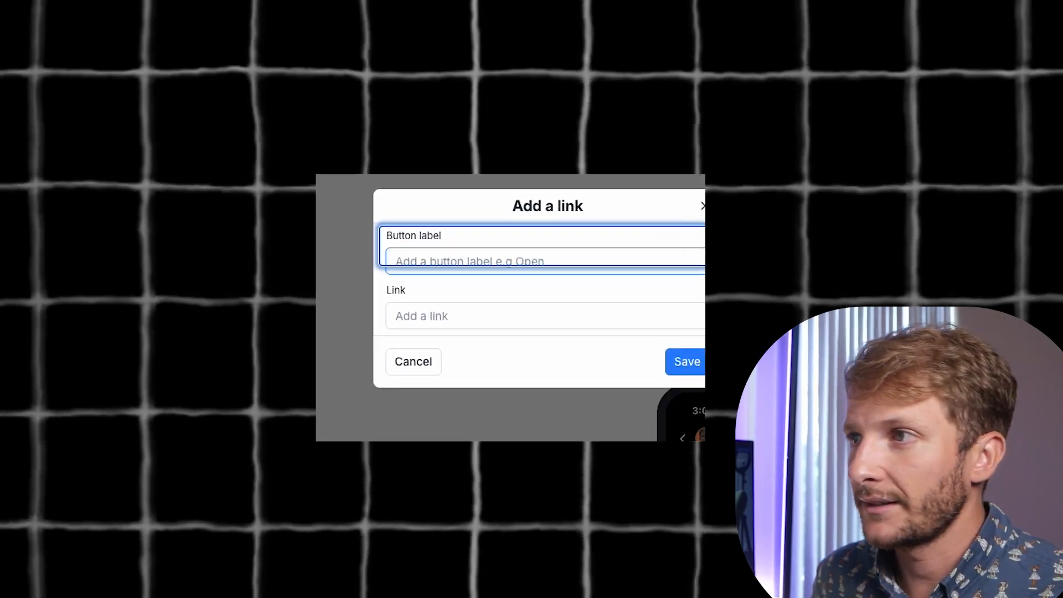
text(clic)
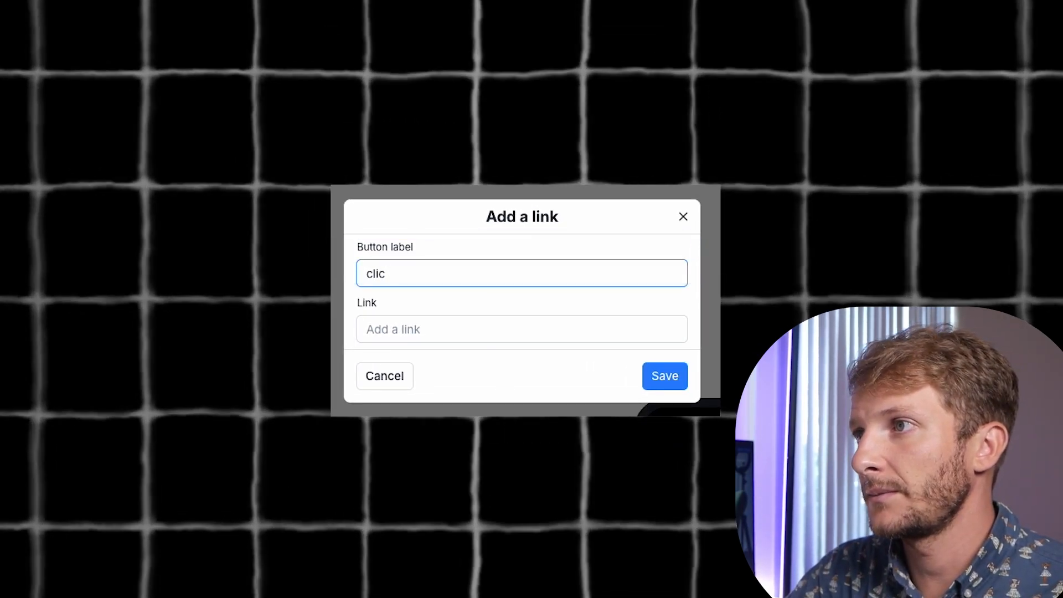
text(manychat.)
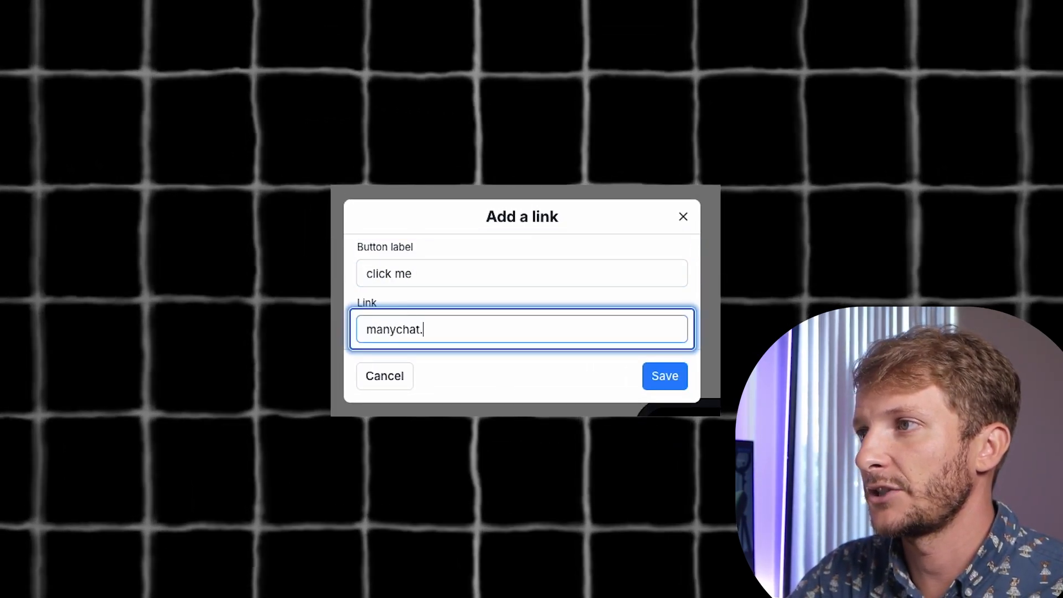
click(663, 376)
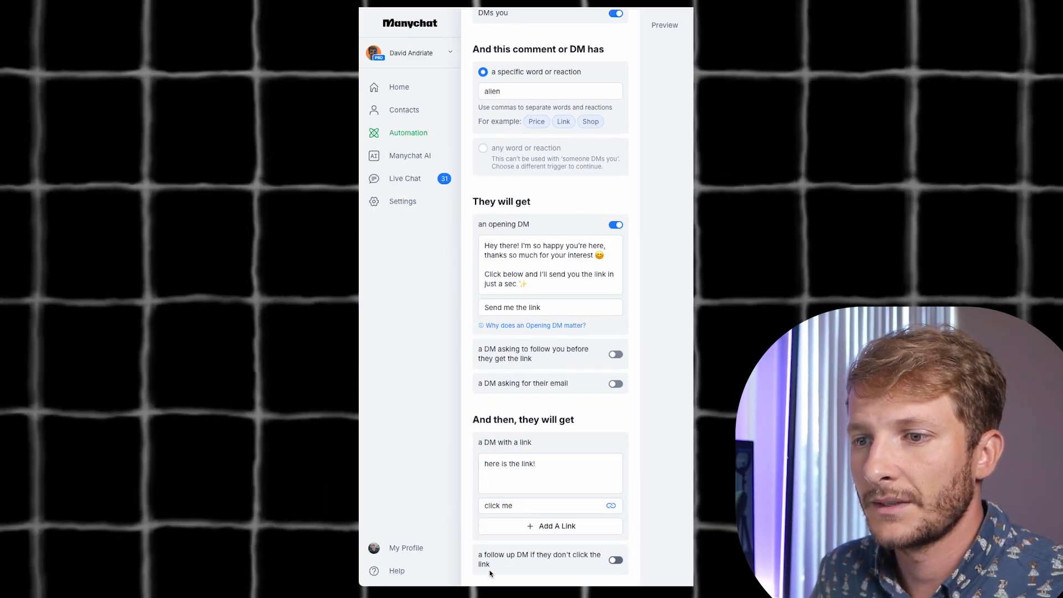
click(614, 559)
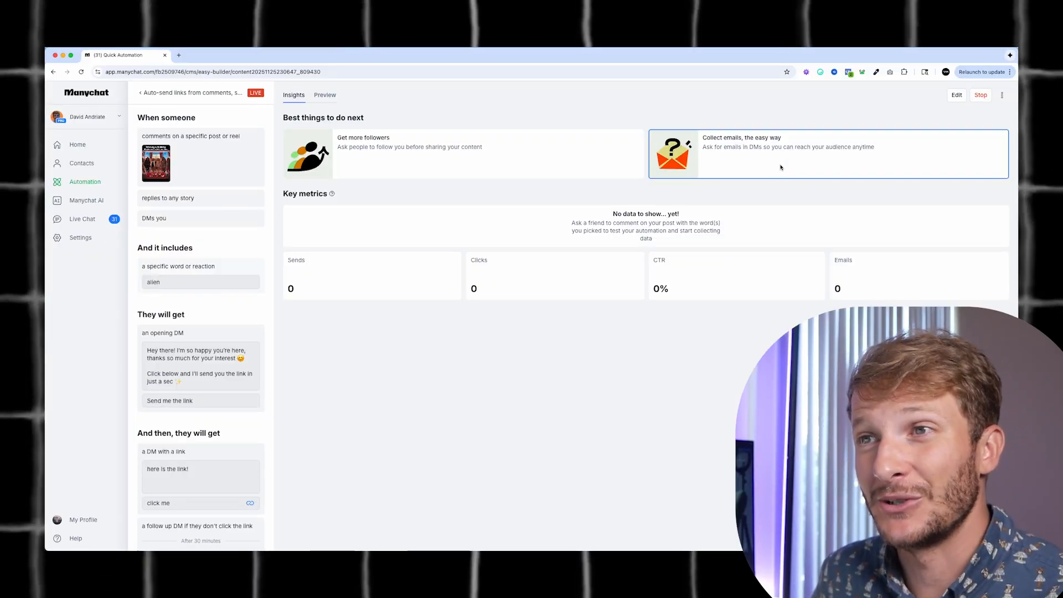
Step: Return to the Home dashboard from the automation's insights page
click(77, 144)
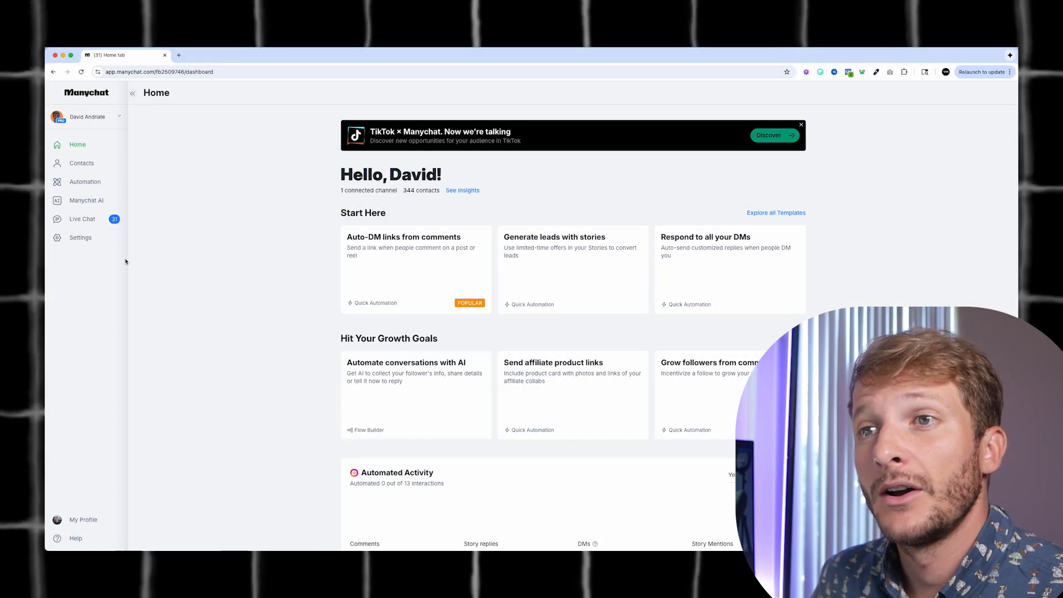
Step: Create a new blank automation from scratch in the flow builder
click(84, 182)
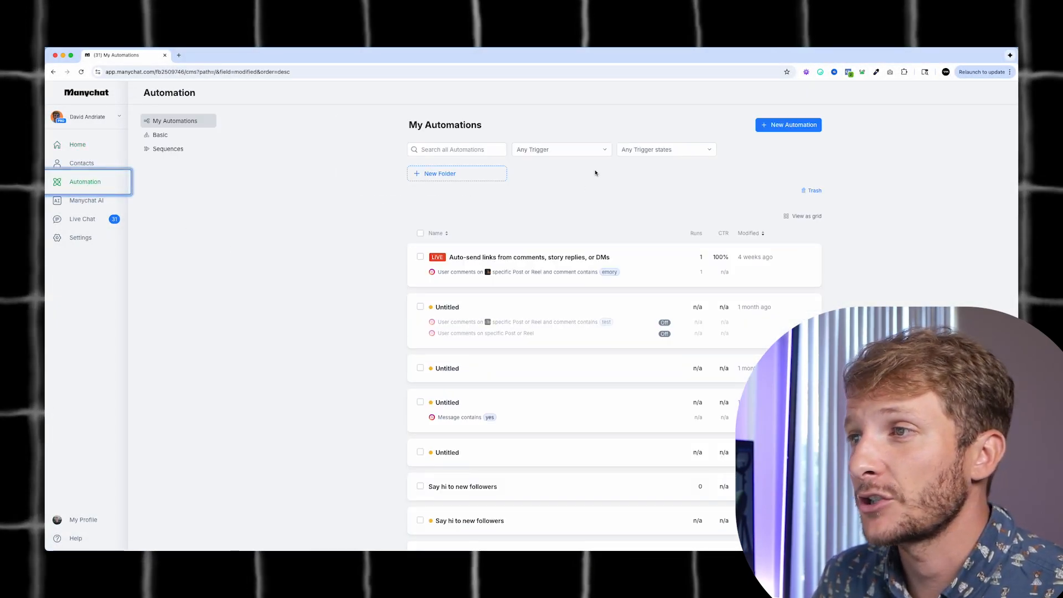
click(787, 125)
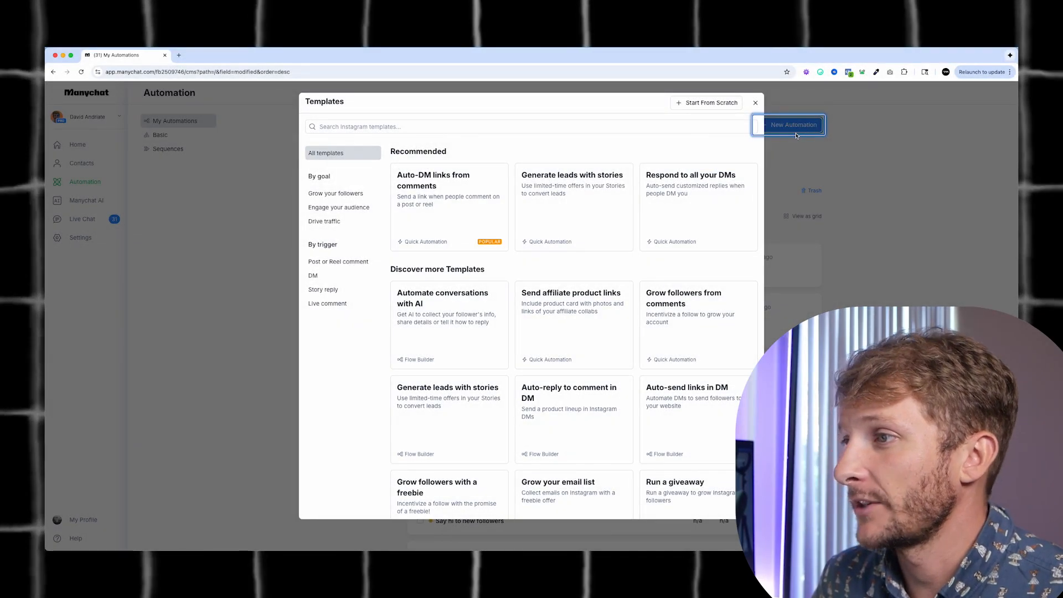
scroll(down, 3)
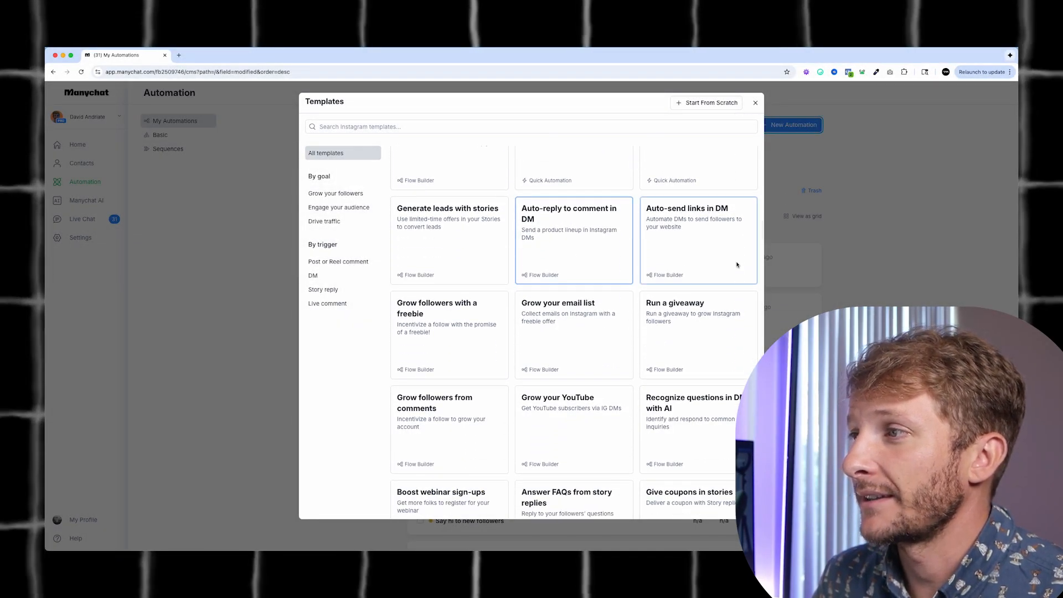
mouse_move(576, 298)
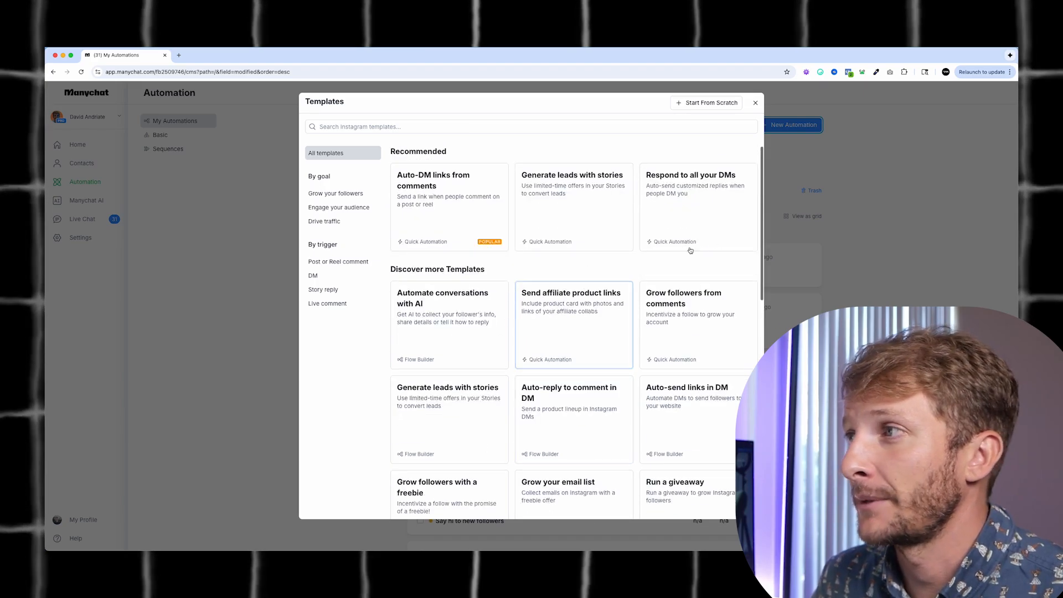
click(705, 102)
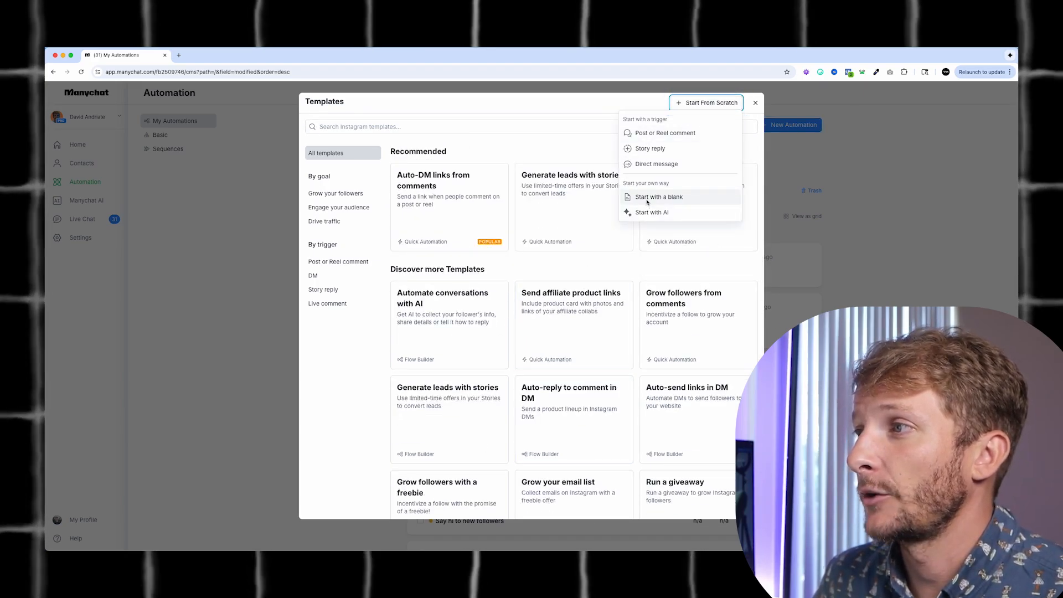
click(657, 197)
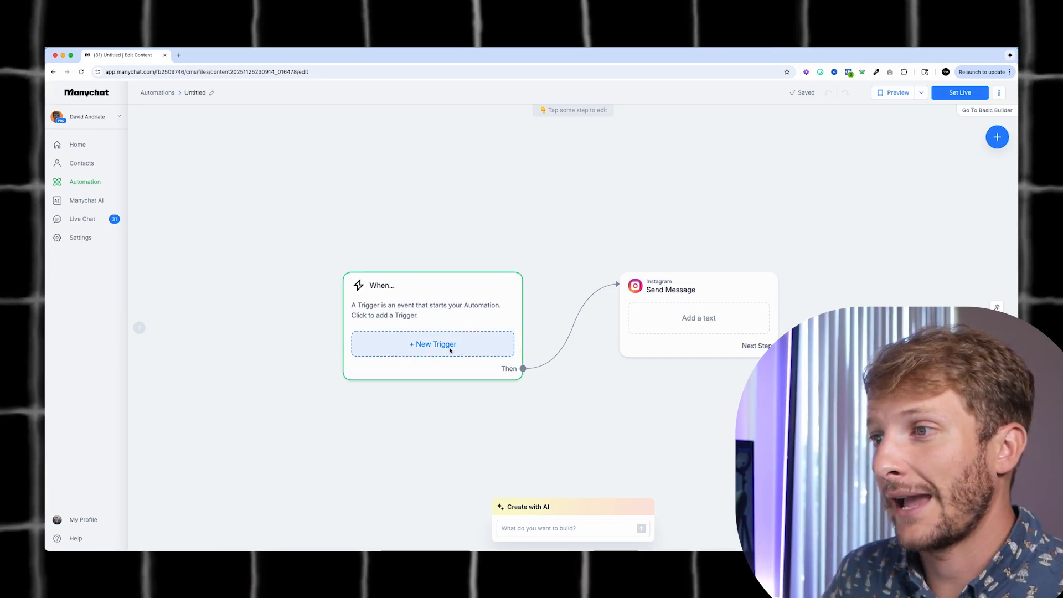
Step: Add a 'User sends a message' trigger detecting the word 'instagram'
click(433, 343)
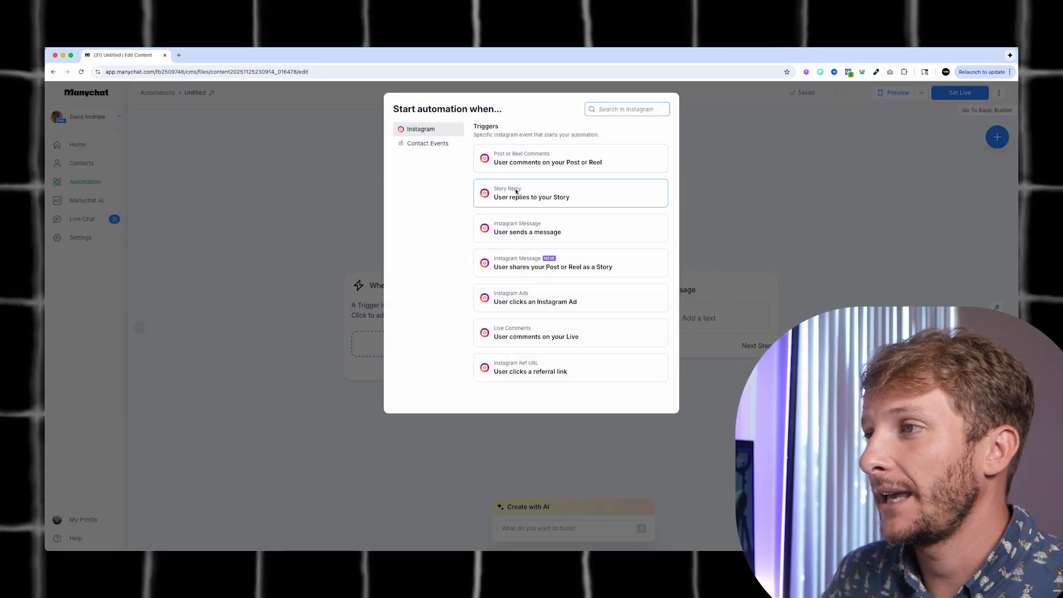
mouse_move(550, 284)
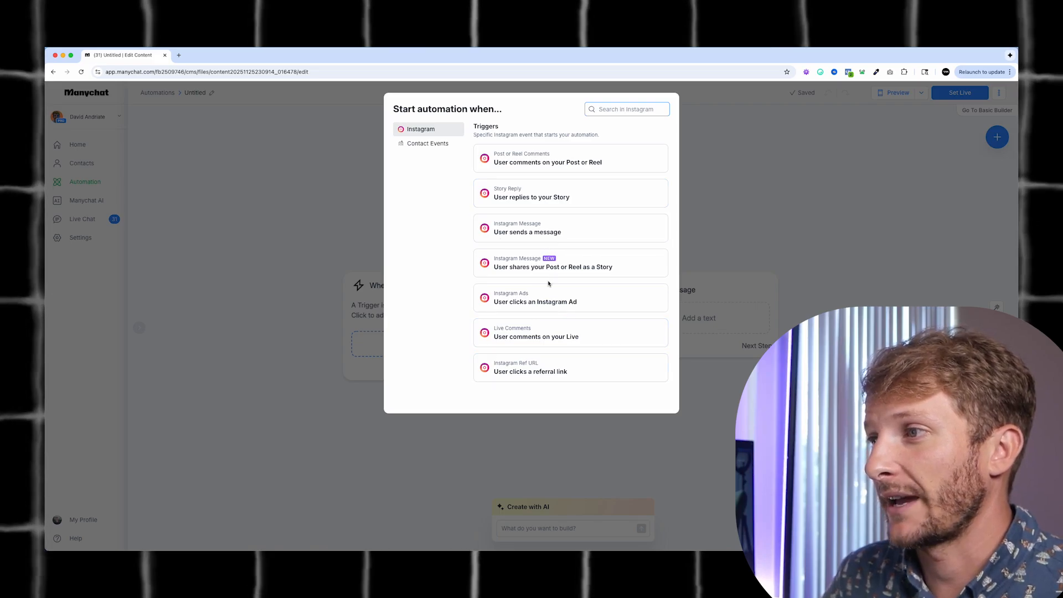
click(570, 264)
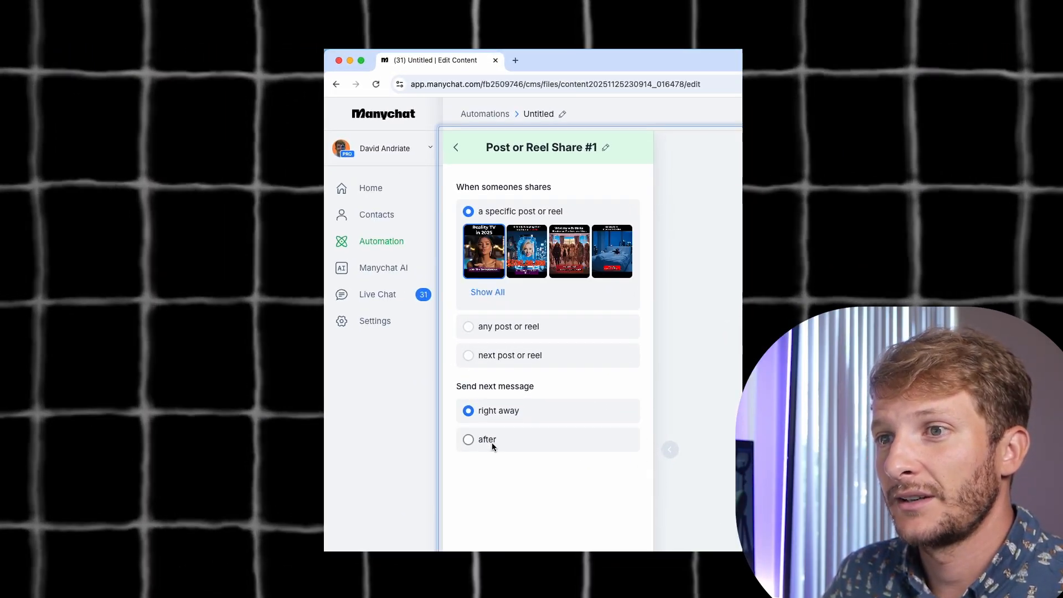
click(467, 439)
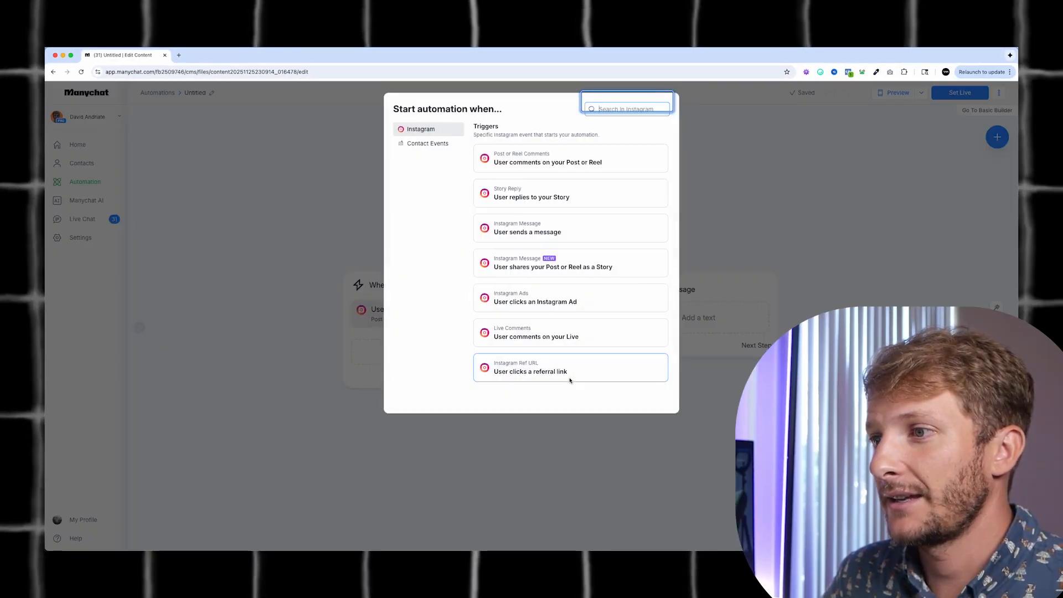
click(569, 228)
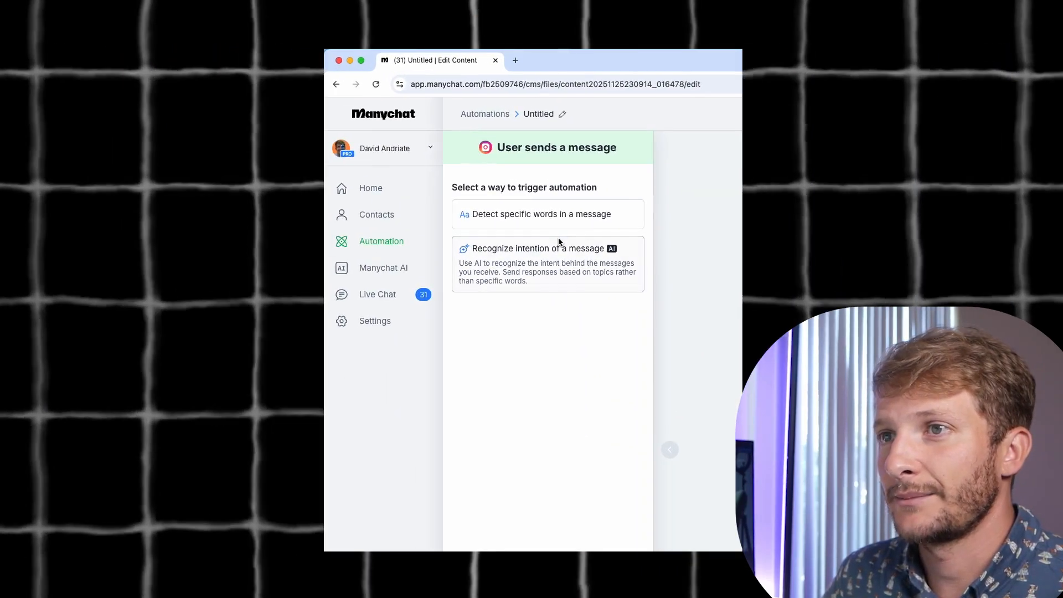
click(542, 214)
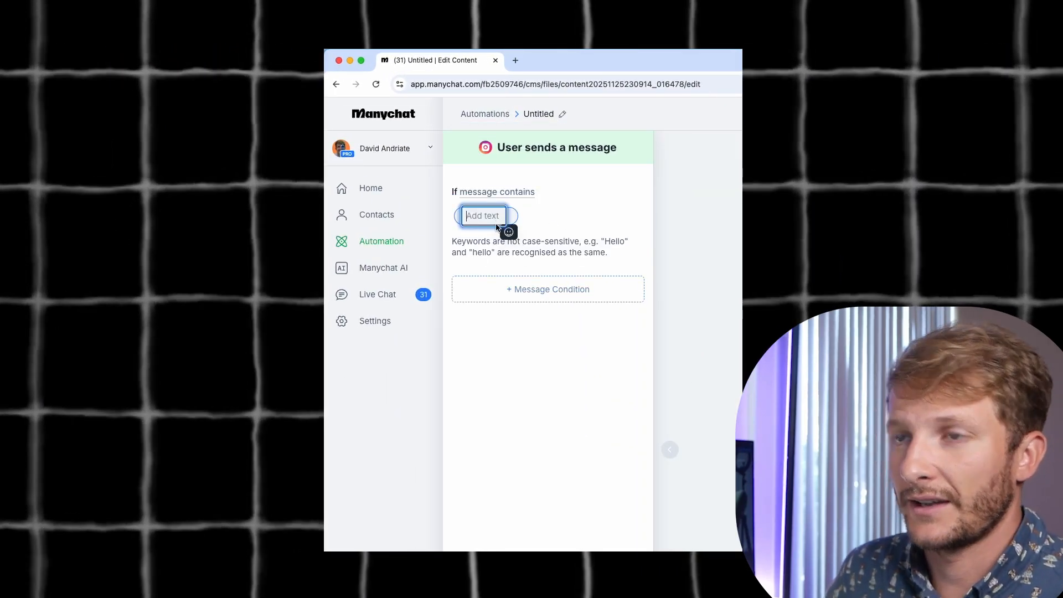
text(instagram)
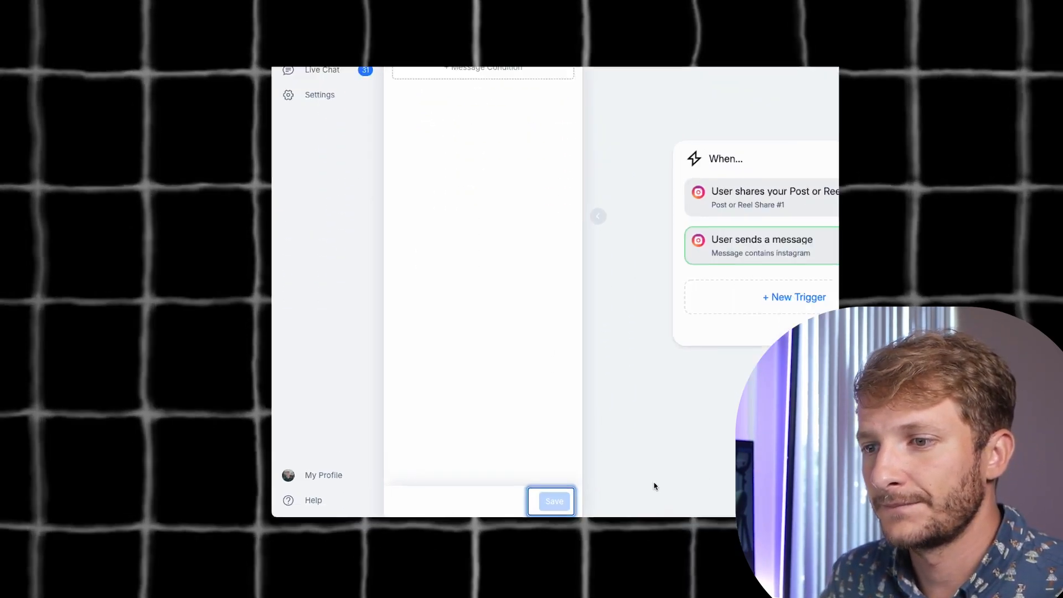
Step: Write the message 'hey there! Do you want my guide? click below!' and add a button under it
click(554, 501)
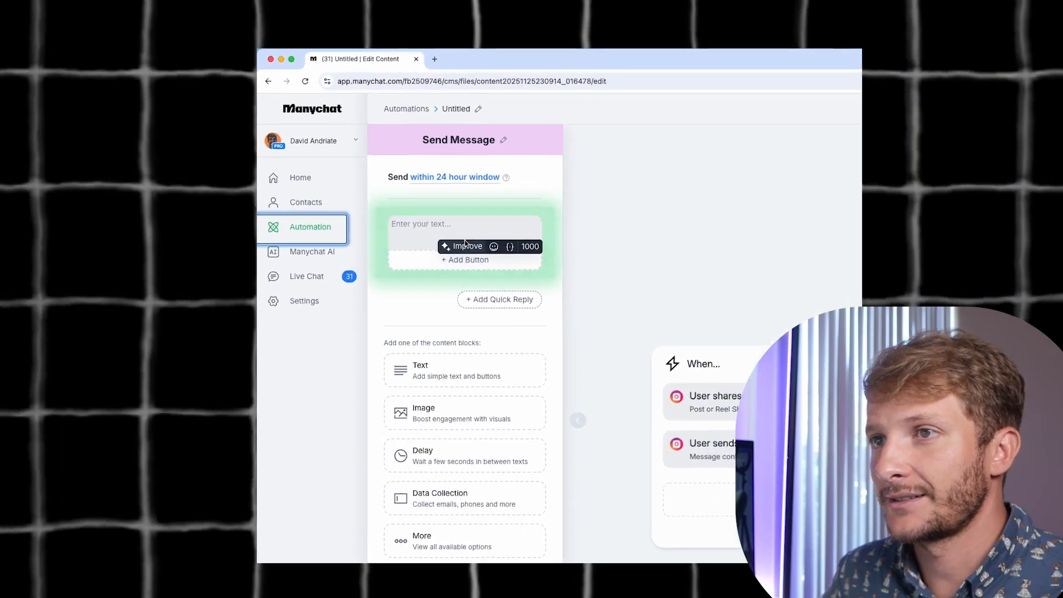
text(hey there!)
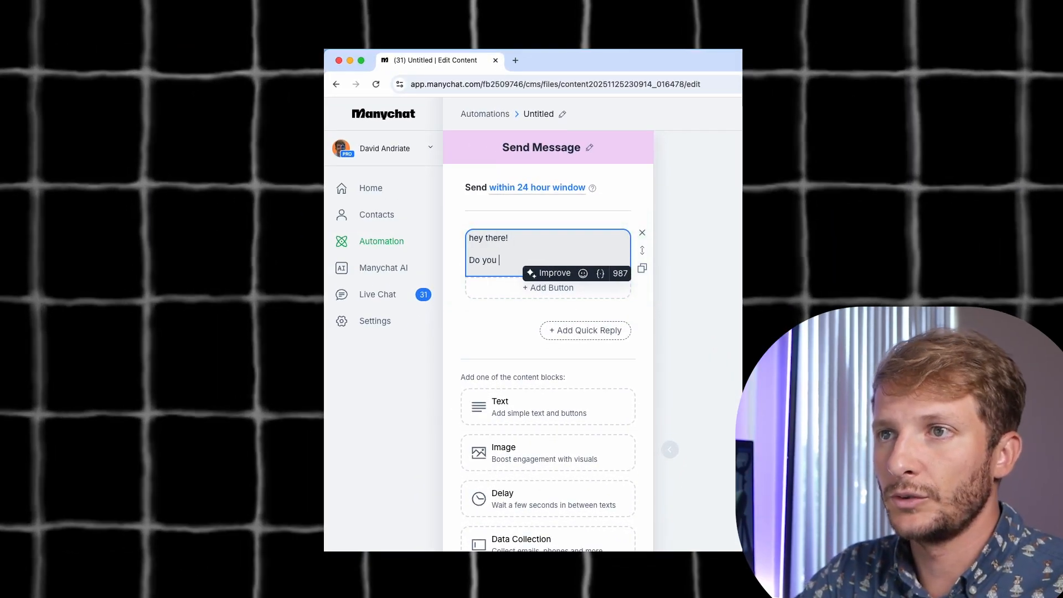
text(want my guide?)
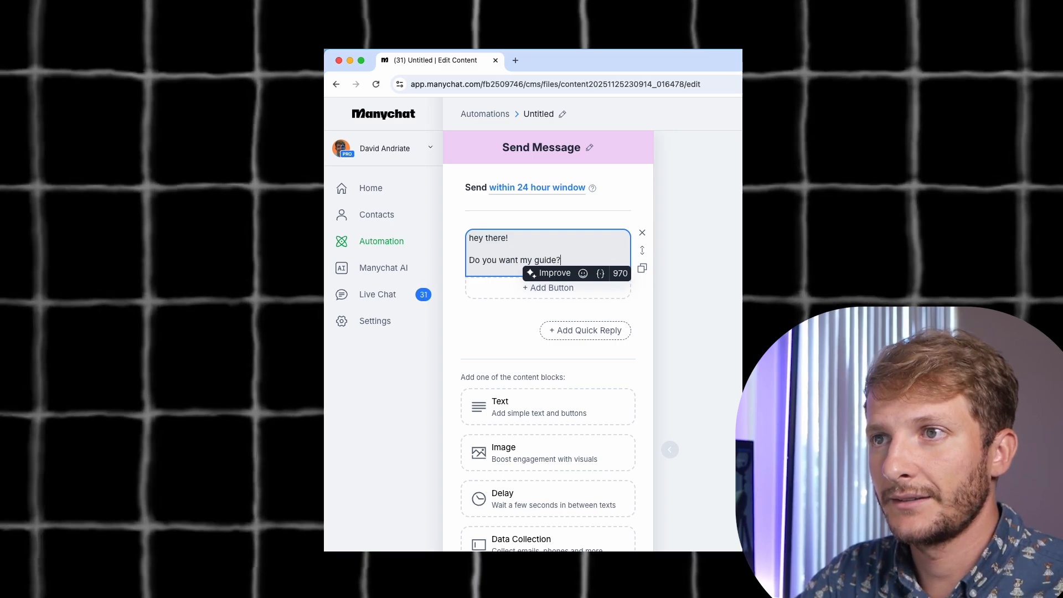
text(click below!)
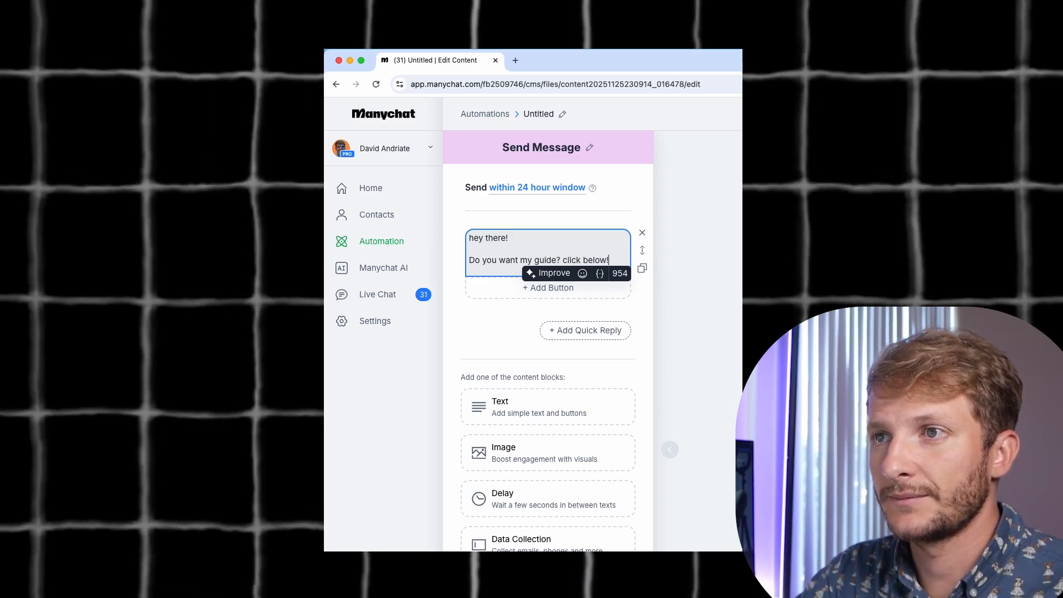
click(582, 273)
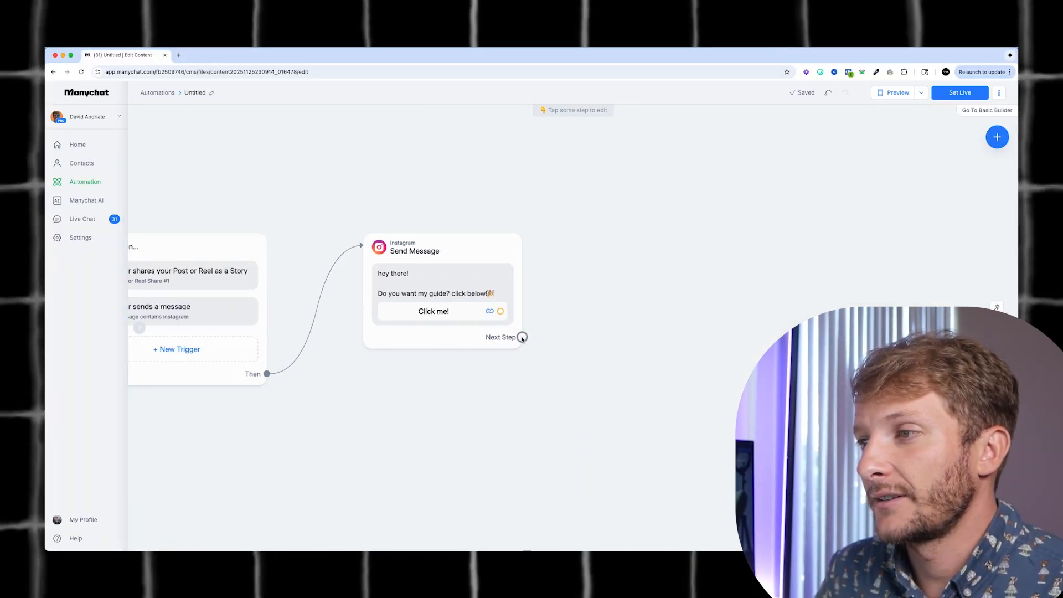
Step: Add a Smart Delay of 2 minutes after the guide message
click(521, 336)
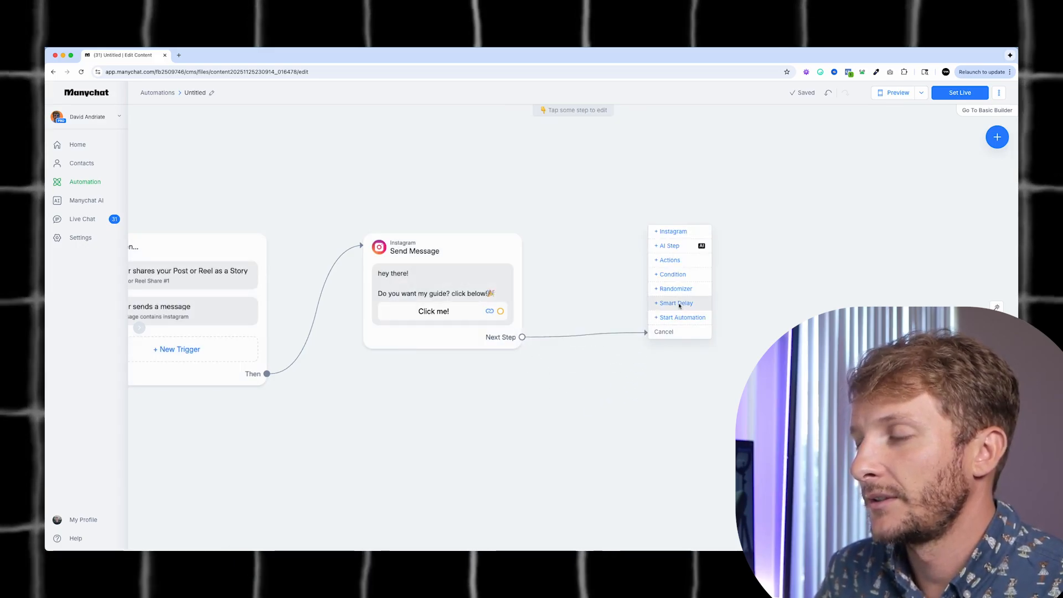
click(676, 304)
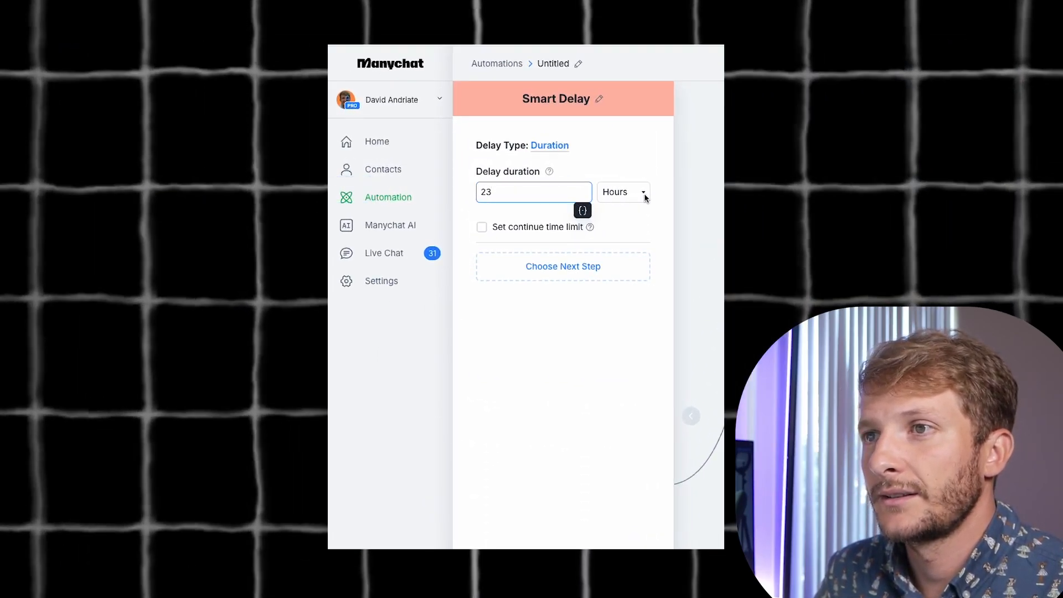
click(620, 192)
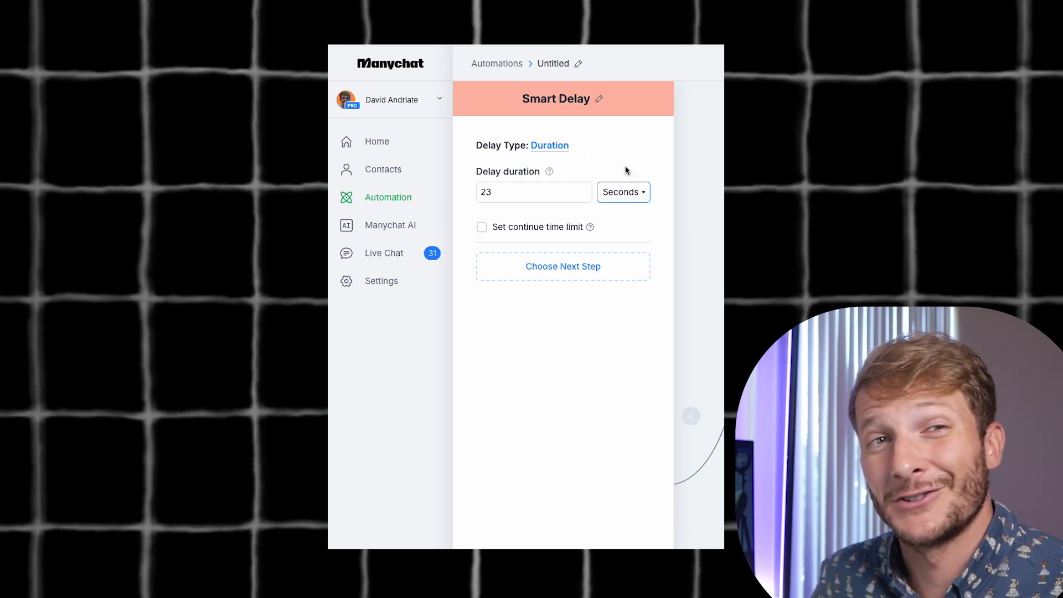
click(621, 192)
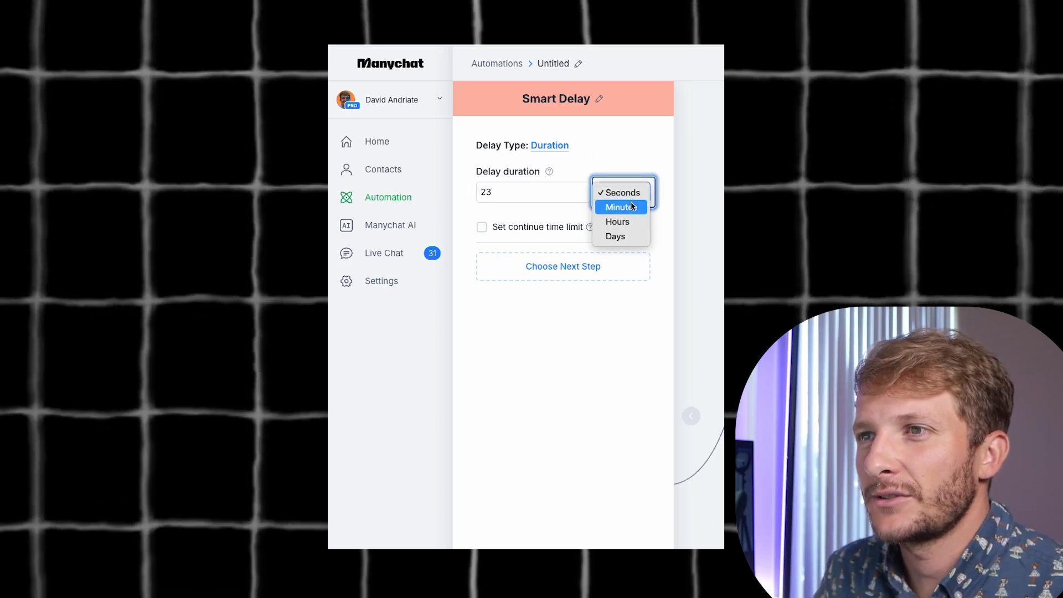
click(619, 207)
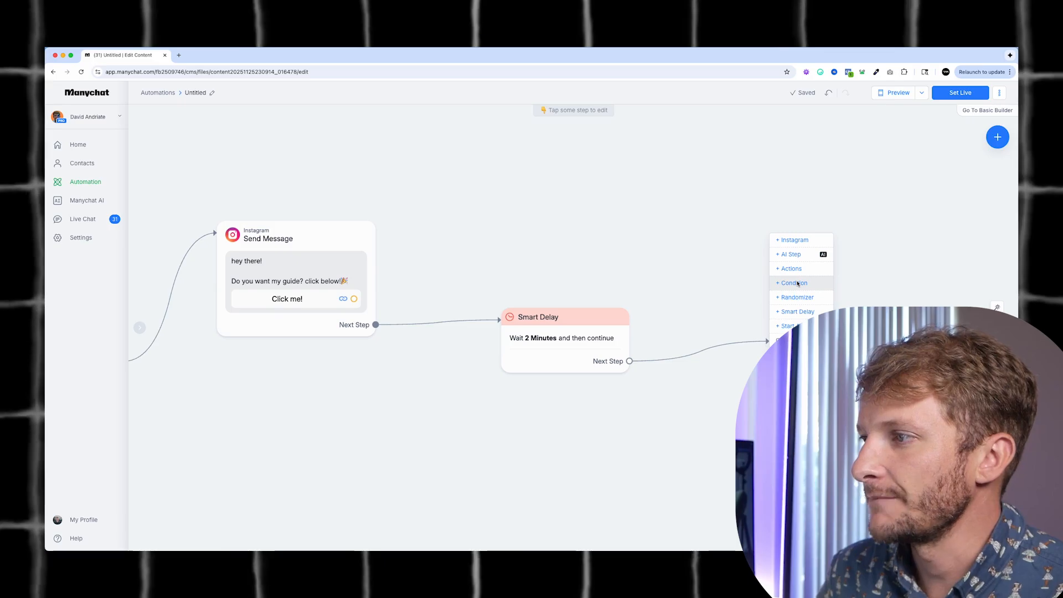
Step: Add a Condition checking Instagram follower count greater than 100
click(795, 282)
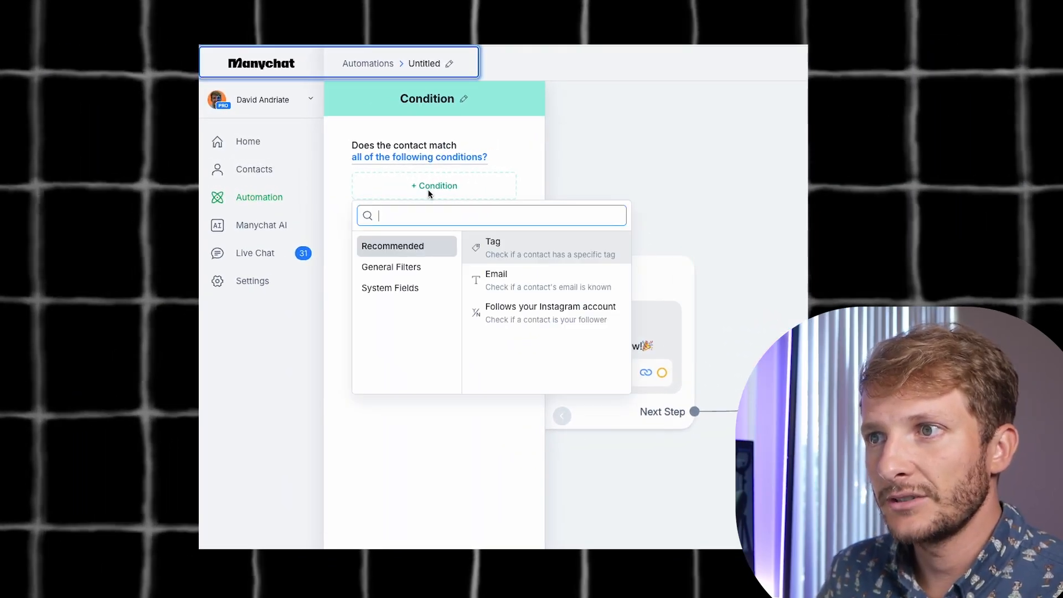
text(followe)
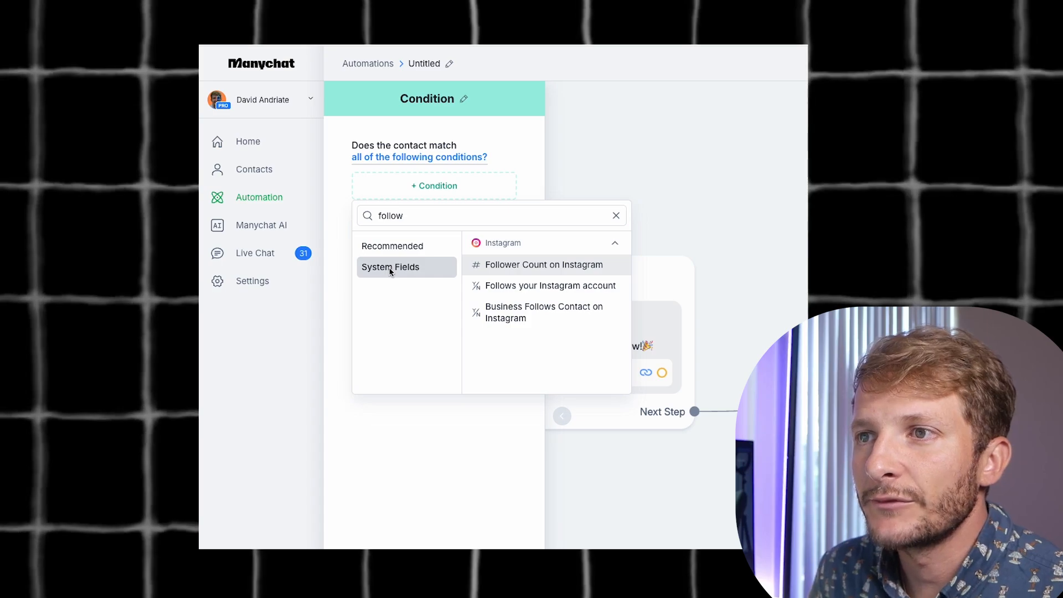
mouse_move(538, 271)
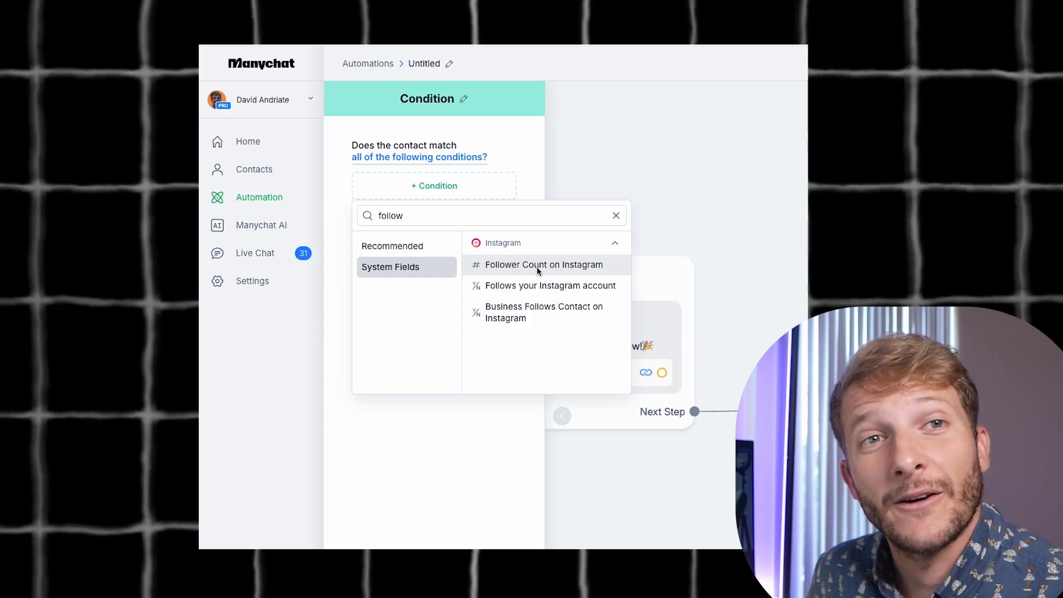
click(542, 265)
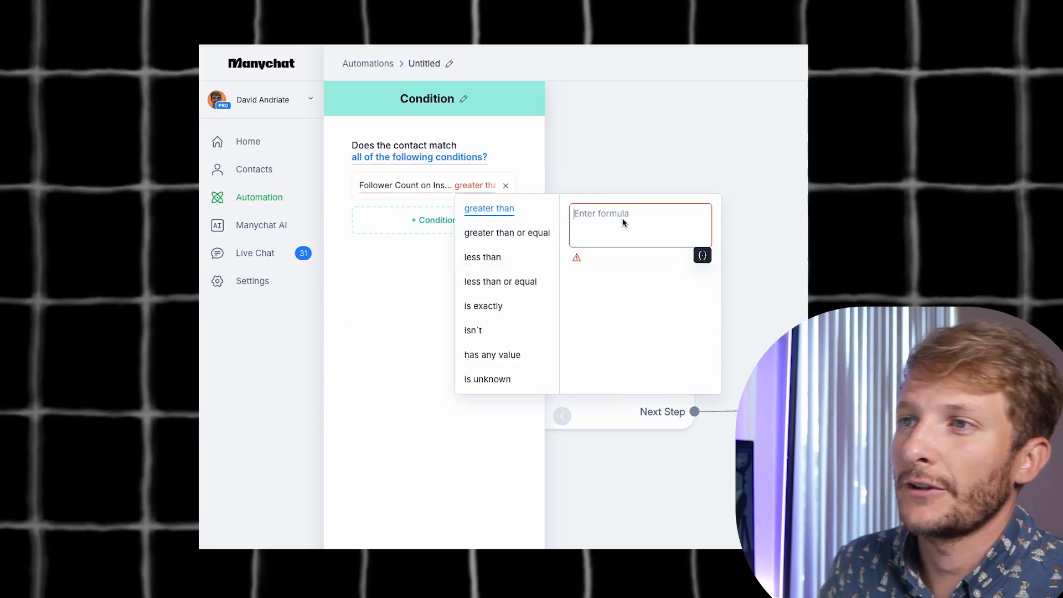
text(100)
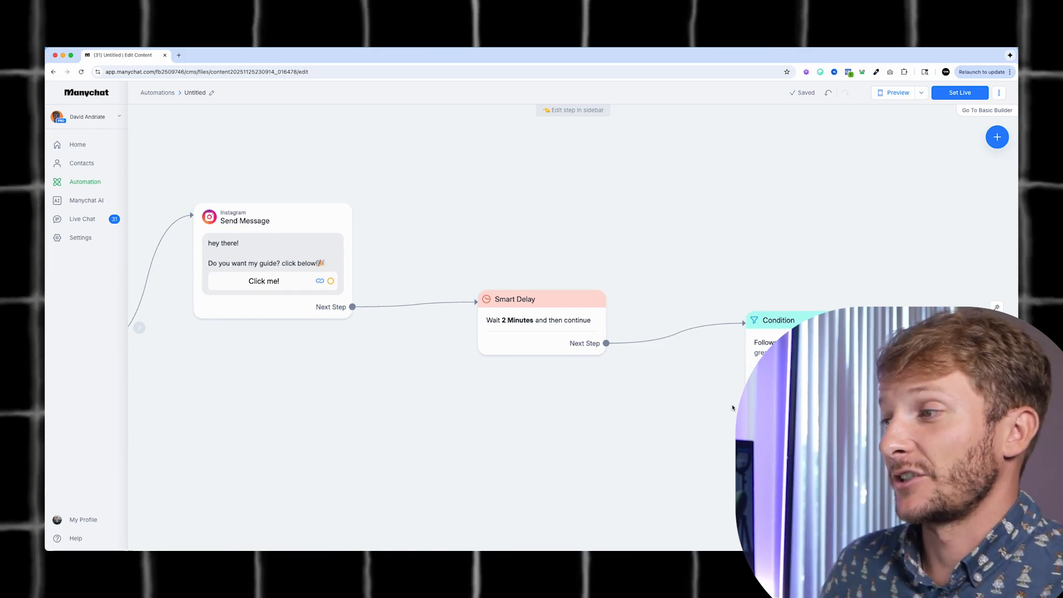
click(542, 320)
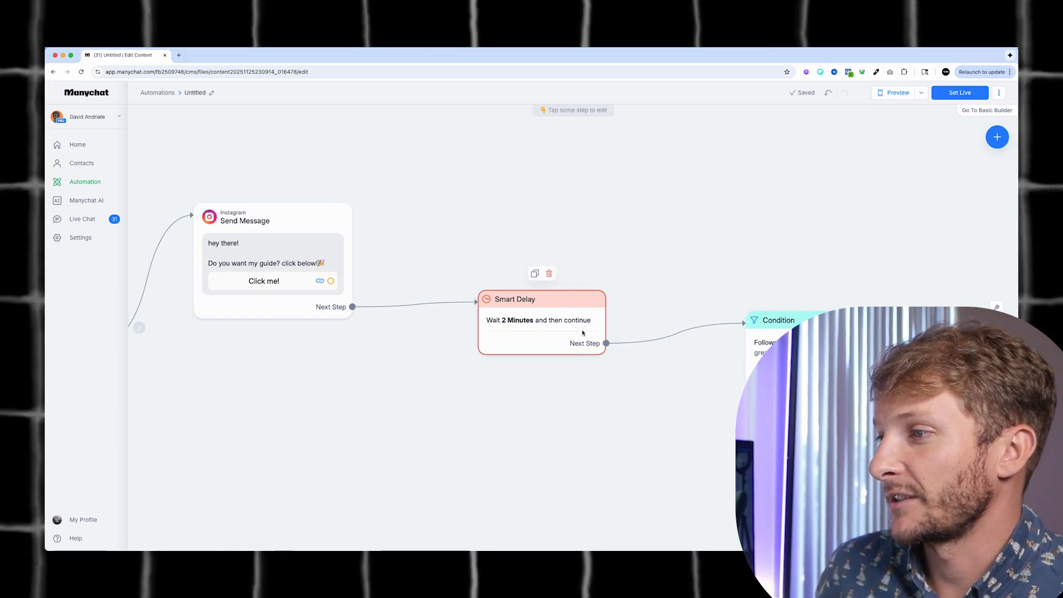
Step: Write branch message #1 thanking the contact: 'enjoy the guide. Let us know if you have any questions.'
click(779, 320)
text(Thank you so much! We hope you)
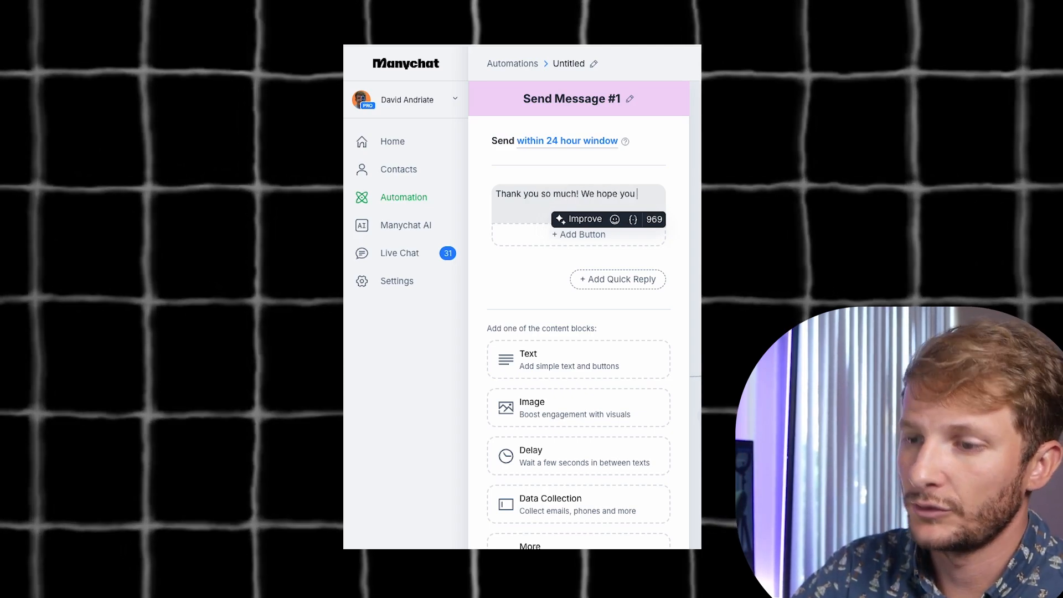
text(enjoy the)
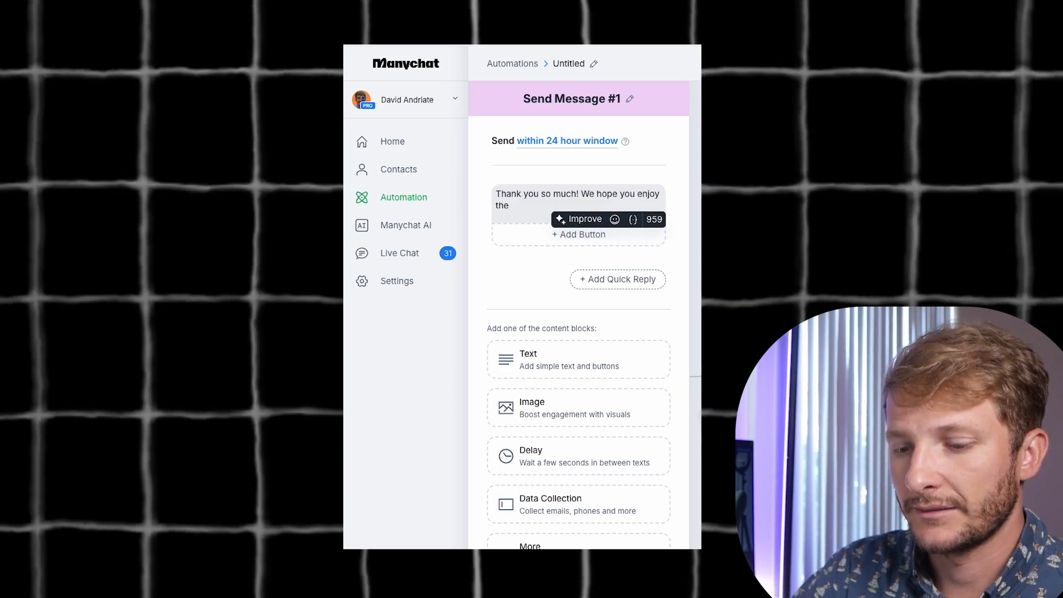
text(guide. Let us know if you have)
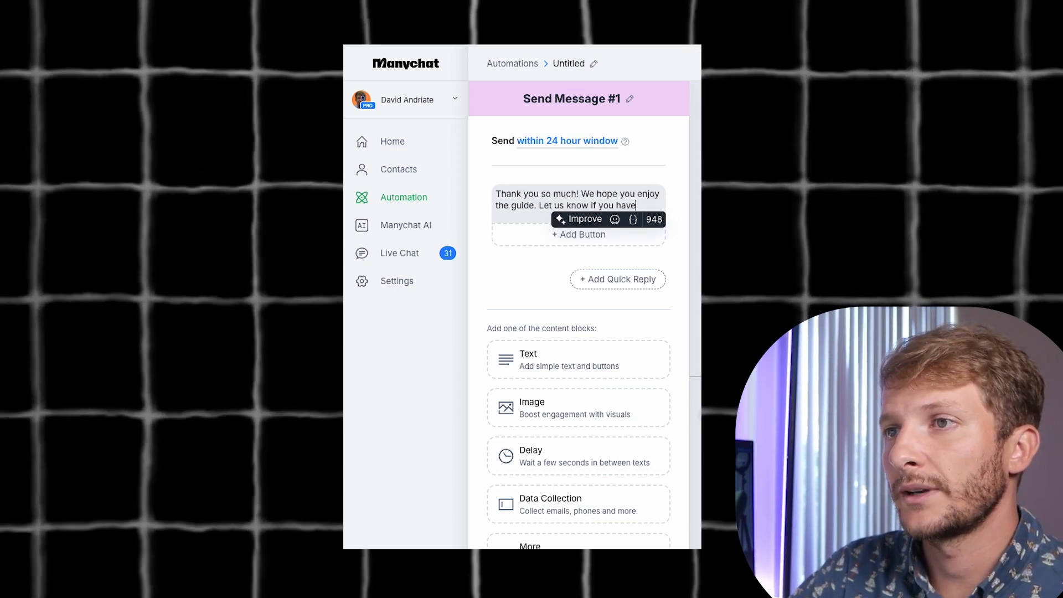
text(any questions.)
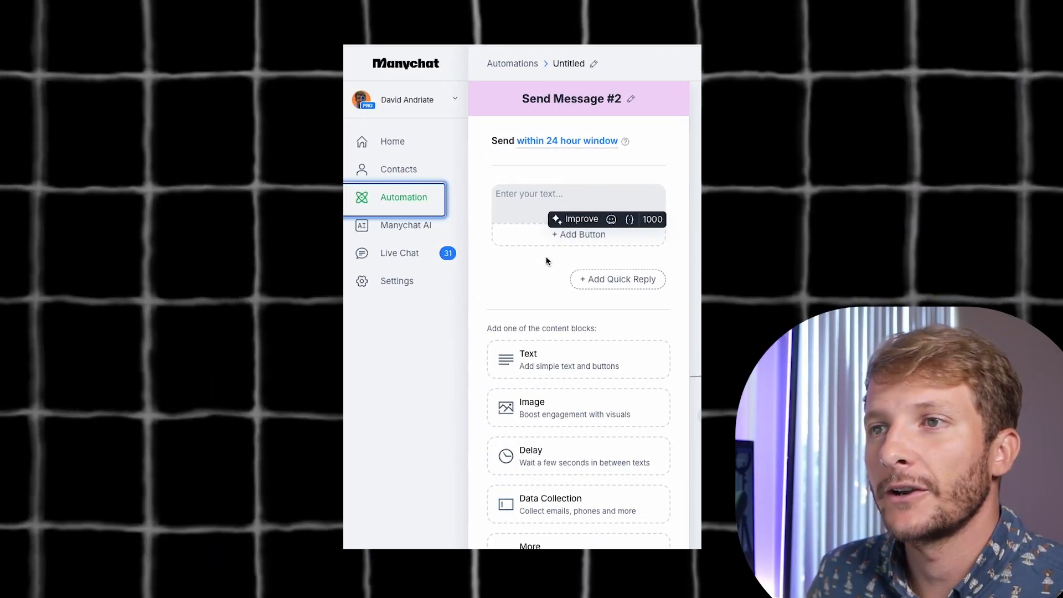
Step: Write the collab-offer message #2 and give it 'Yes!' and 'No, thanks!' reply buttons
text(Hey! Thanks)
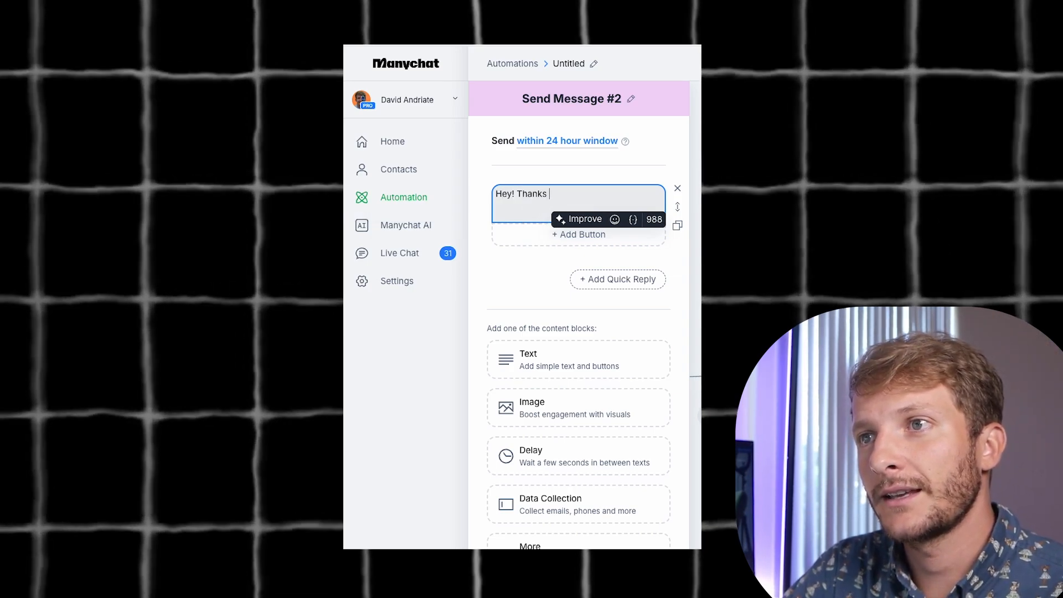
text(for your interest. We just checked out your account. Would you)
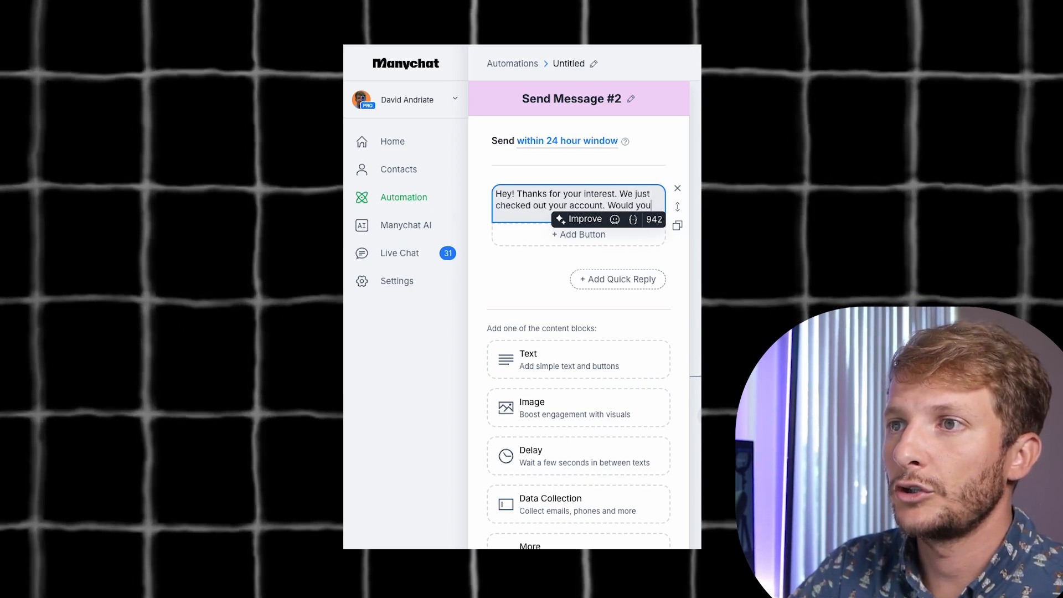
text(be interested in a c)
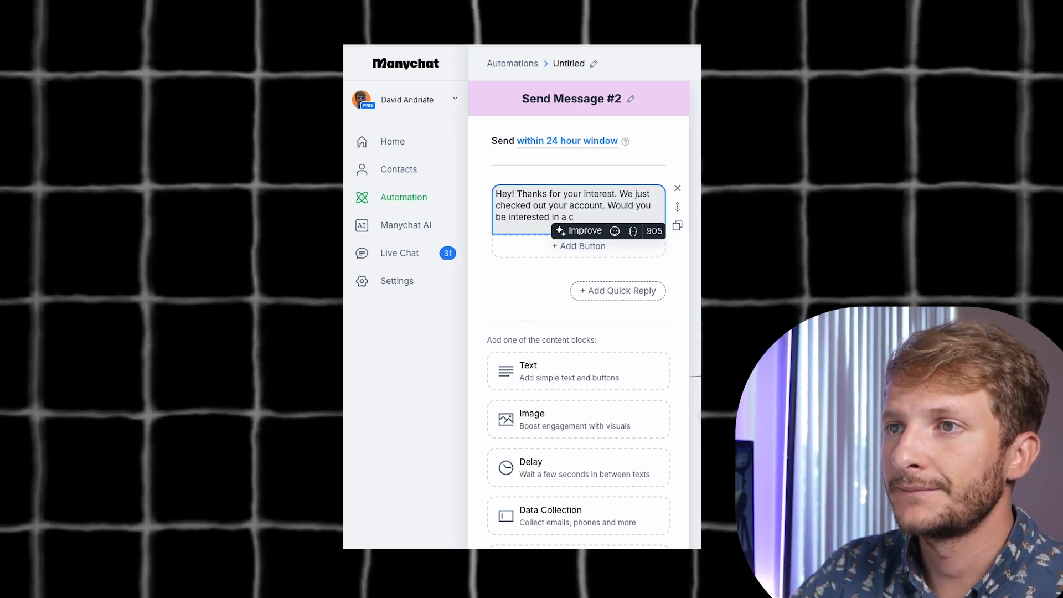
click(616, 290)
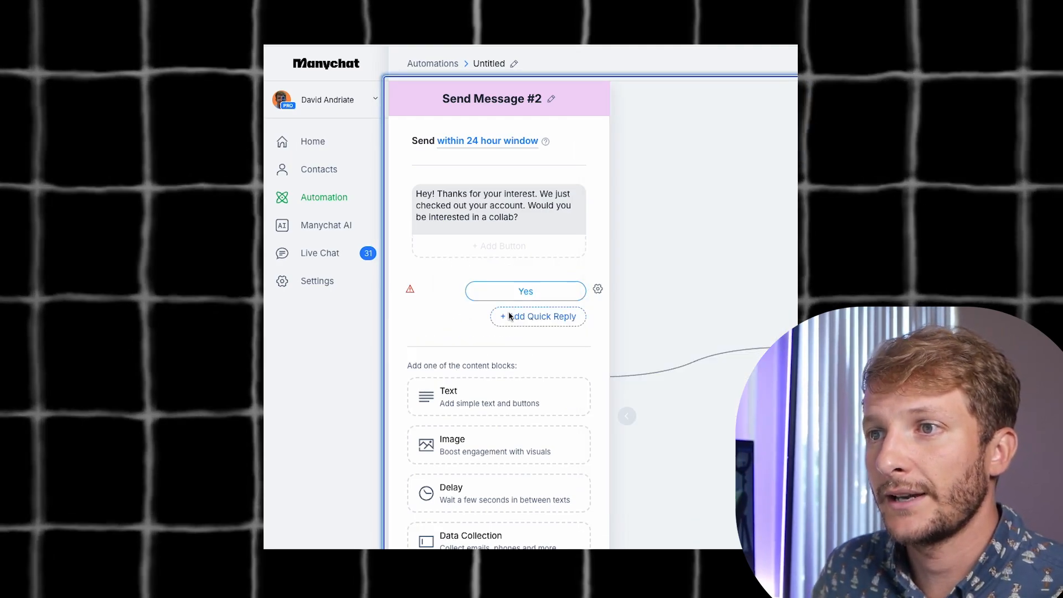
click(537, 315)
text(No, thank you.)
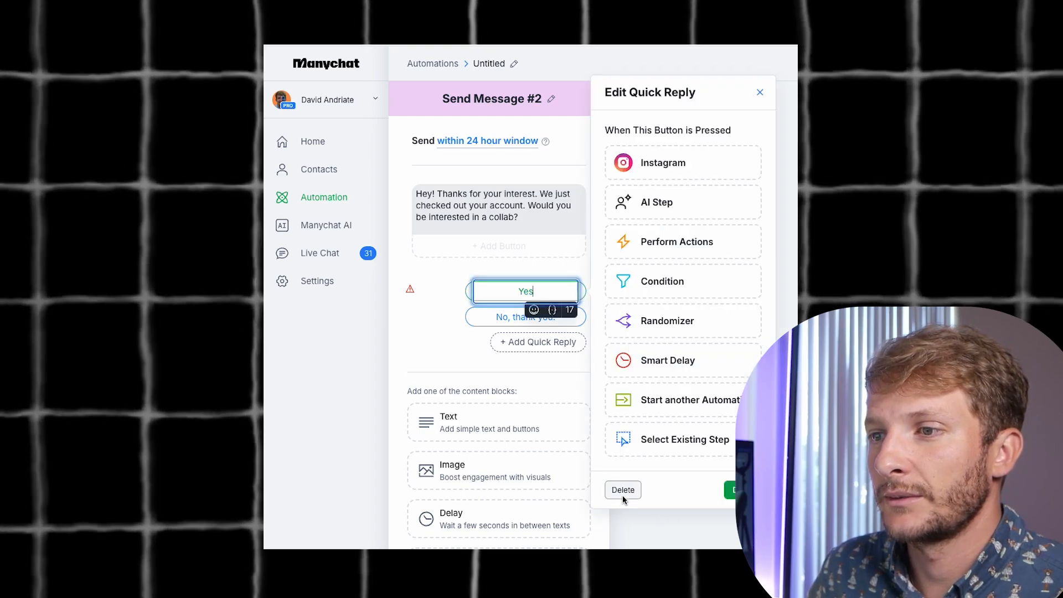
click(623, 490)
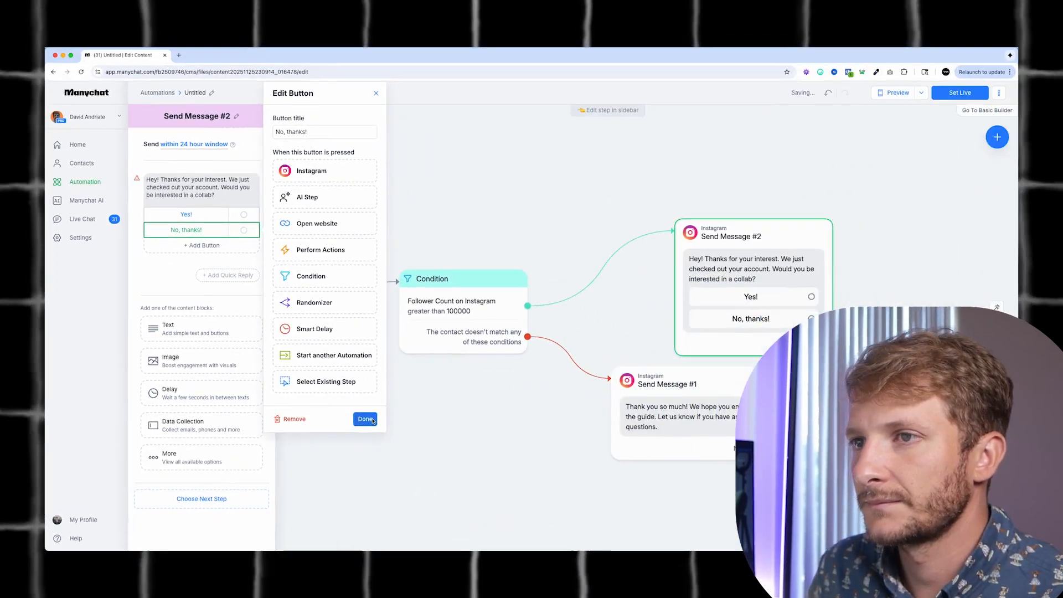
Step: Write the Yes! reply message 'Cool! Someone from my team will be in touch shortly'
click(364, 418)
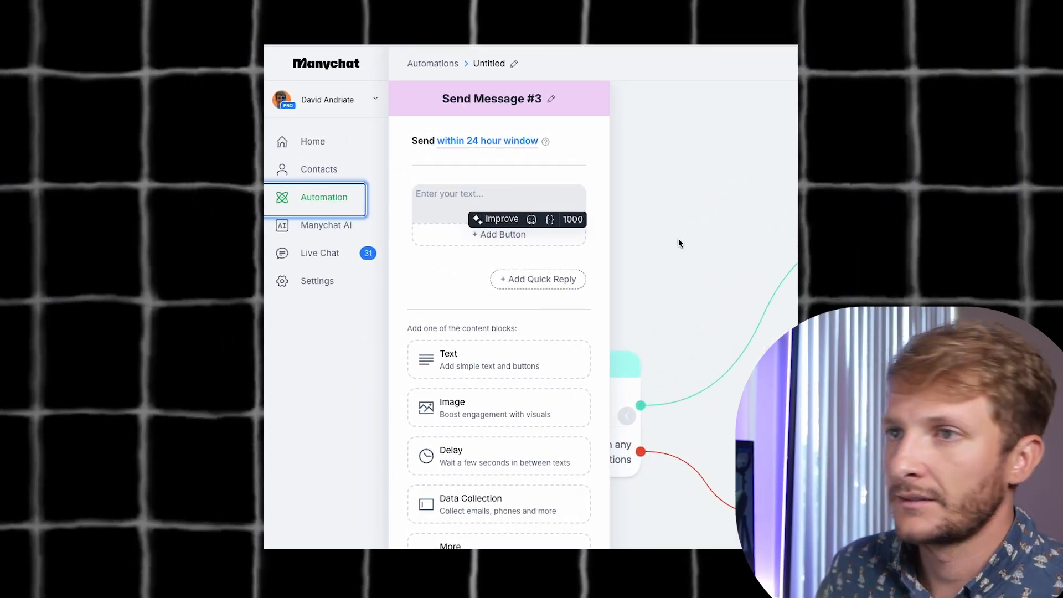
text(Cool! Someone from)
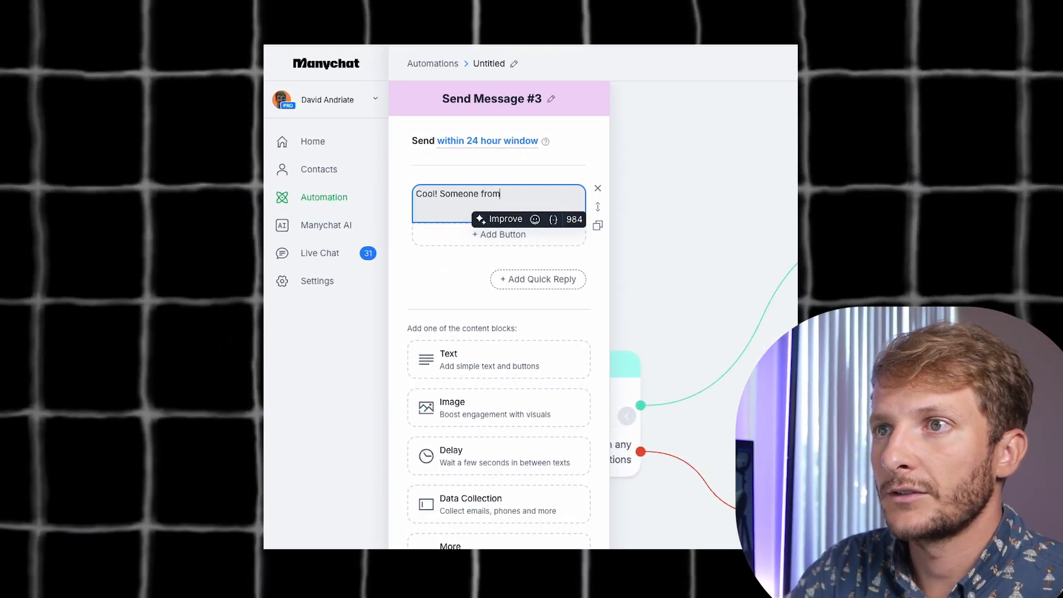
text(my team will)
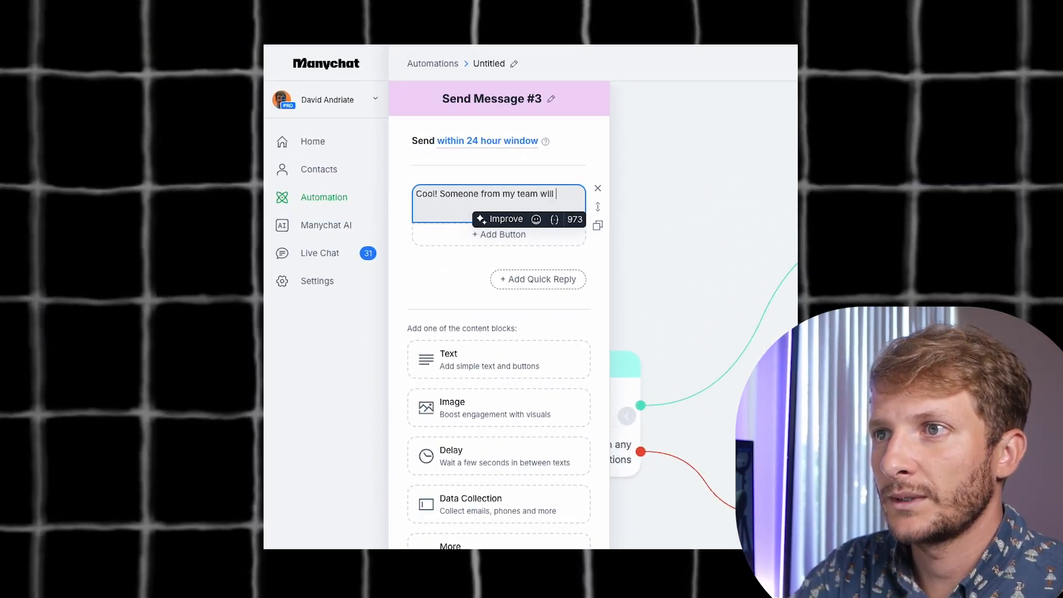
text(be in touch shortly.)
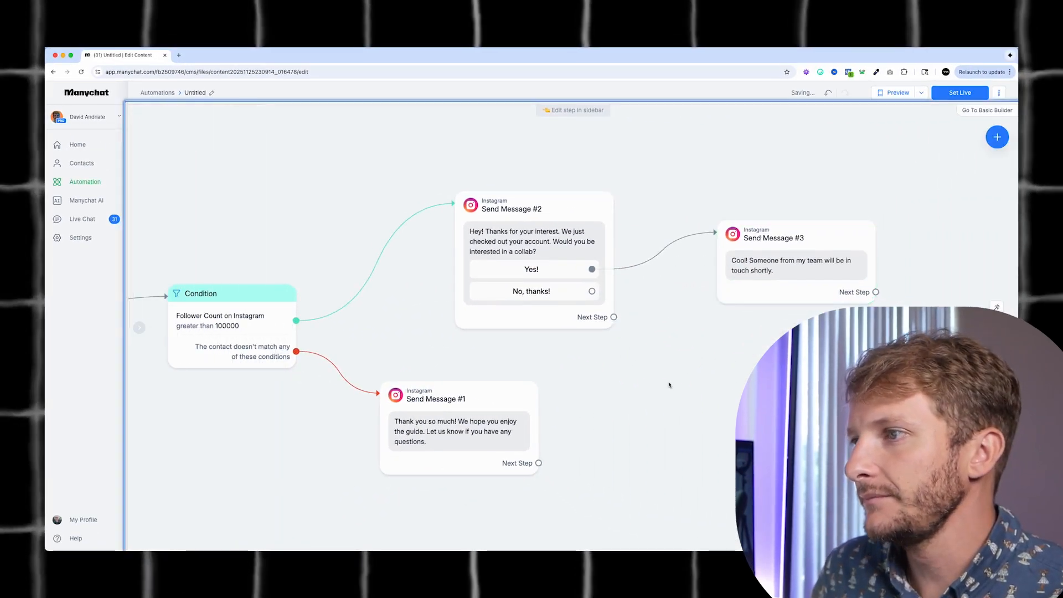
Step: Add an Instagram message after No, thanks! and begin its text 'Sounds goo'
click(674, 376)
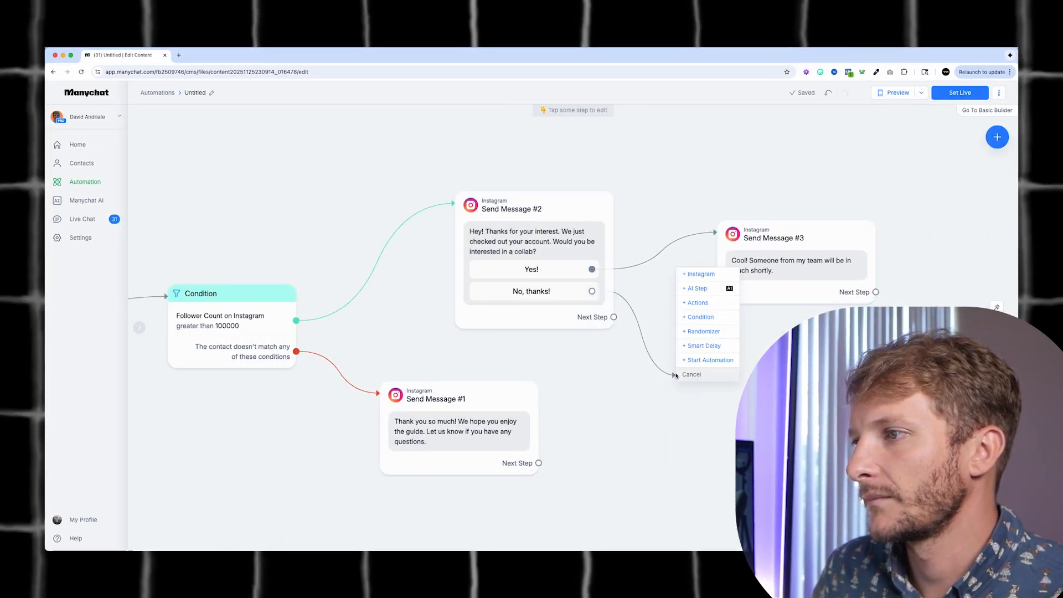
click(701, 274)
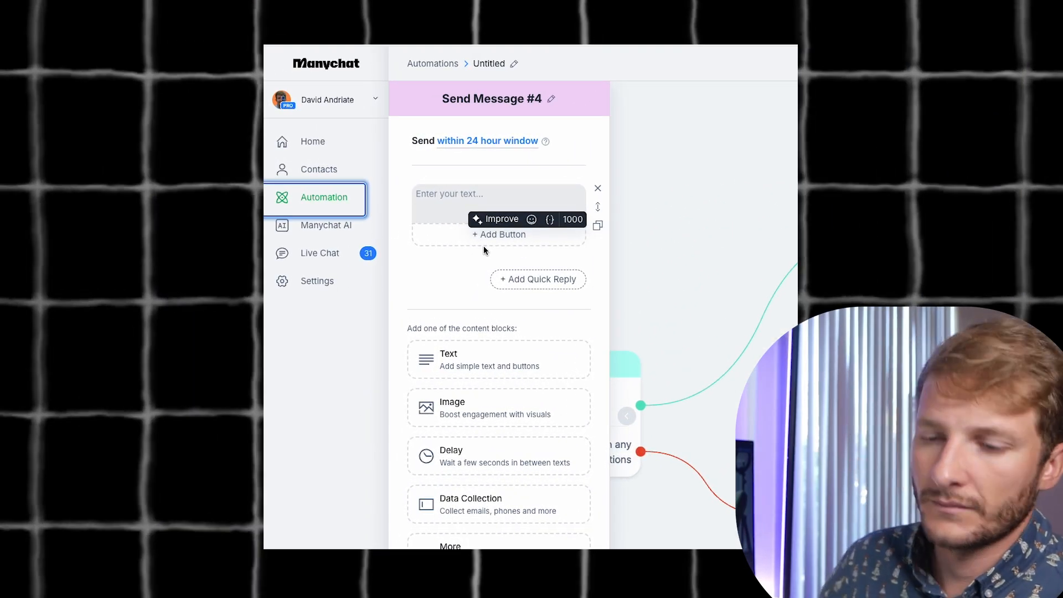
text(Sounds goo)
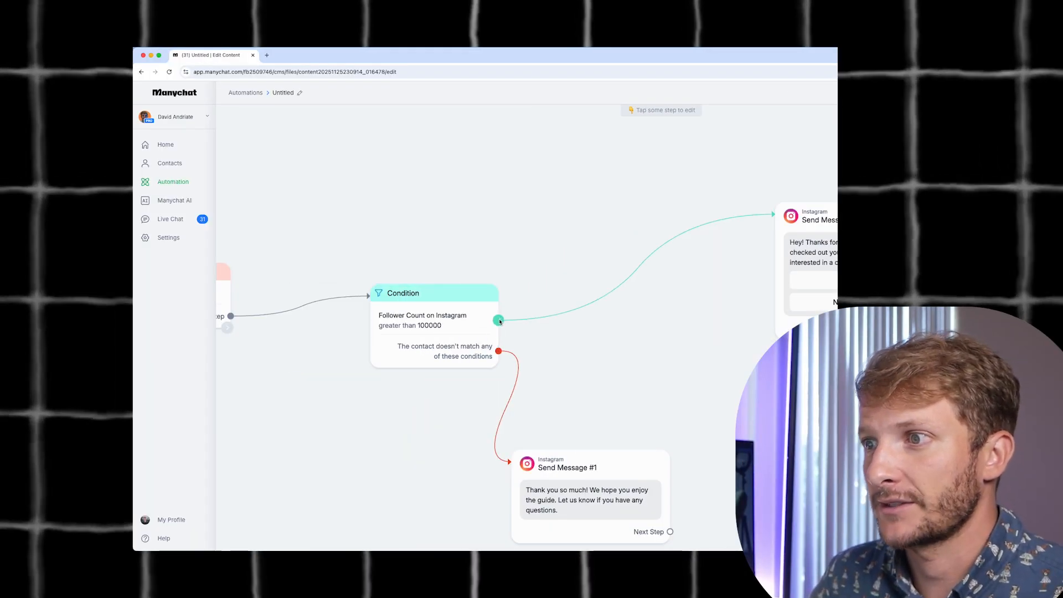
Step: Reword one randomizer branch to 'free coaching call?' and review the randomizer's split settings
click(498, 318)
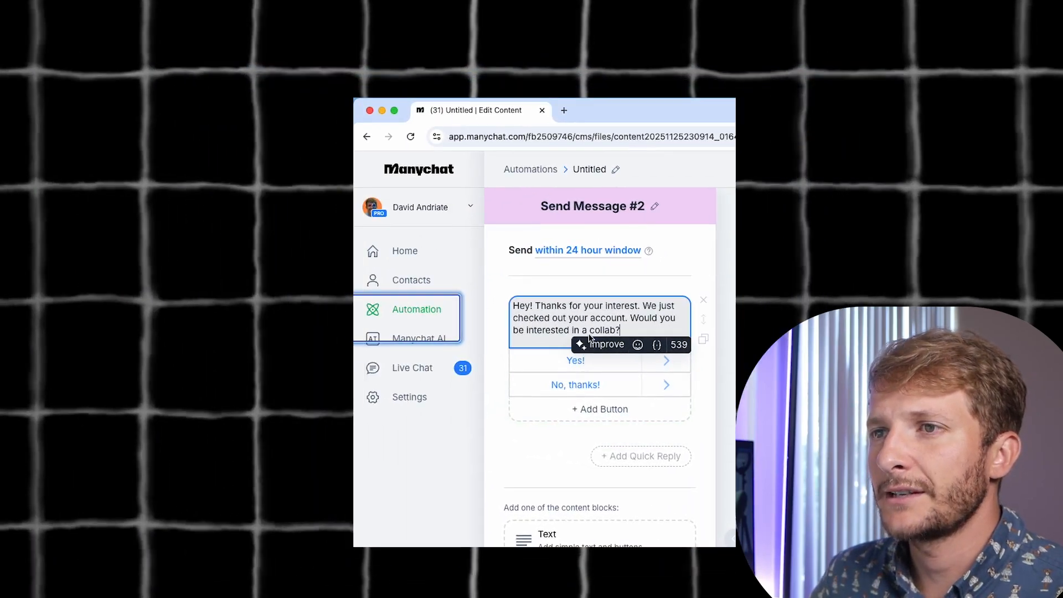
double_click(603, 329)
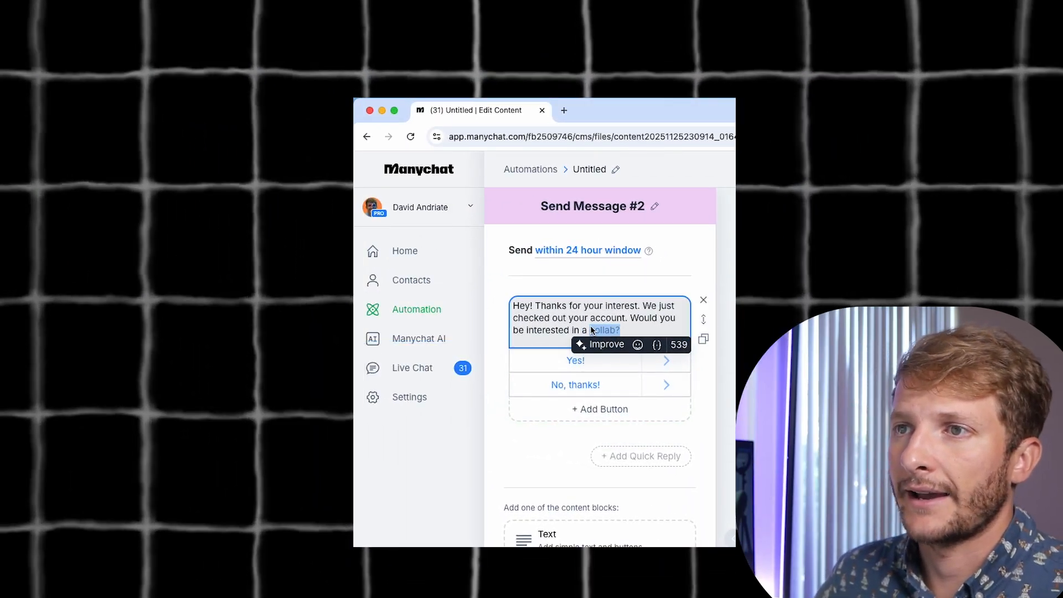
text(free coaching call?)
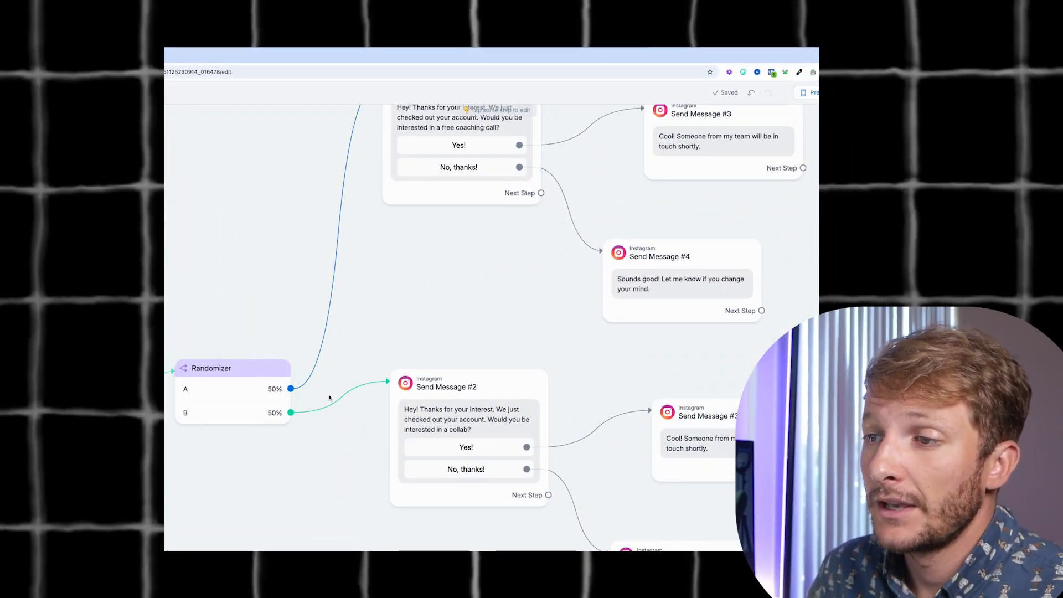
mouse_move(387, 401)
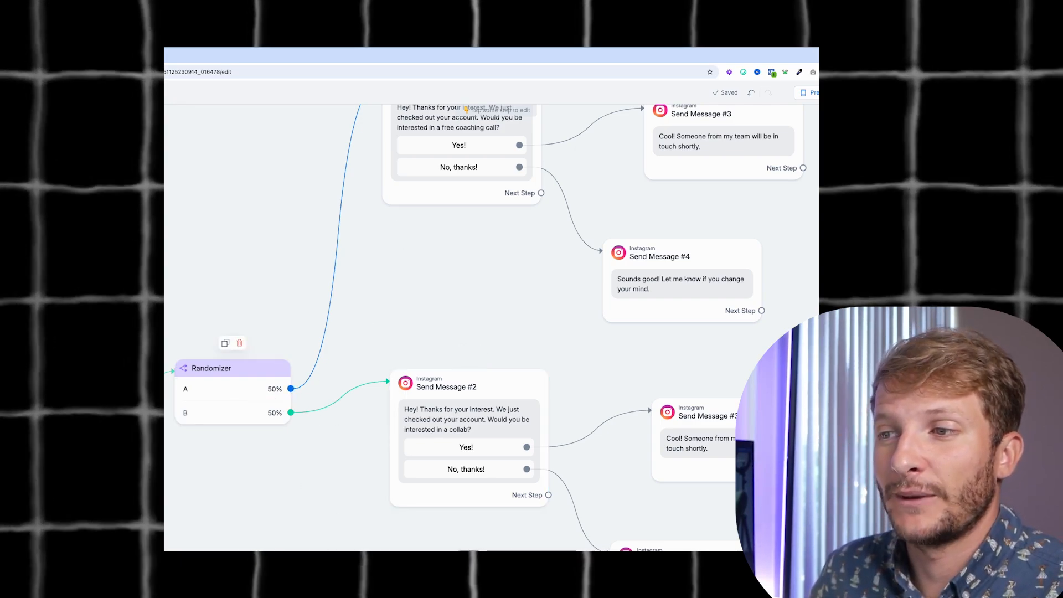
mouse_move(294, 442)
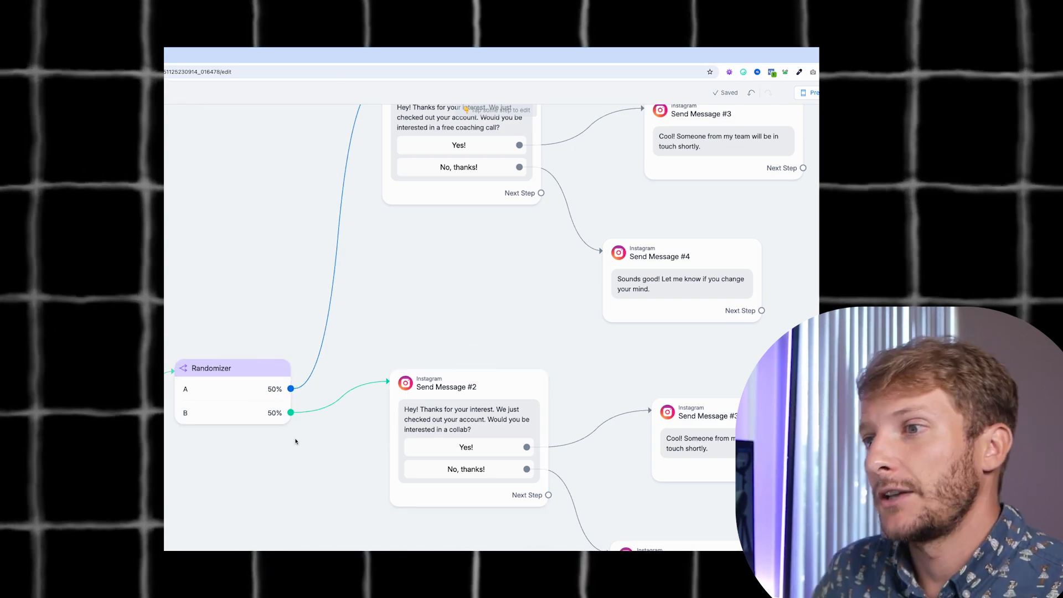
click(210, 368)
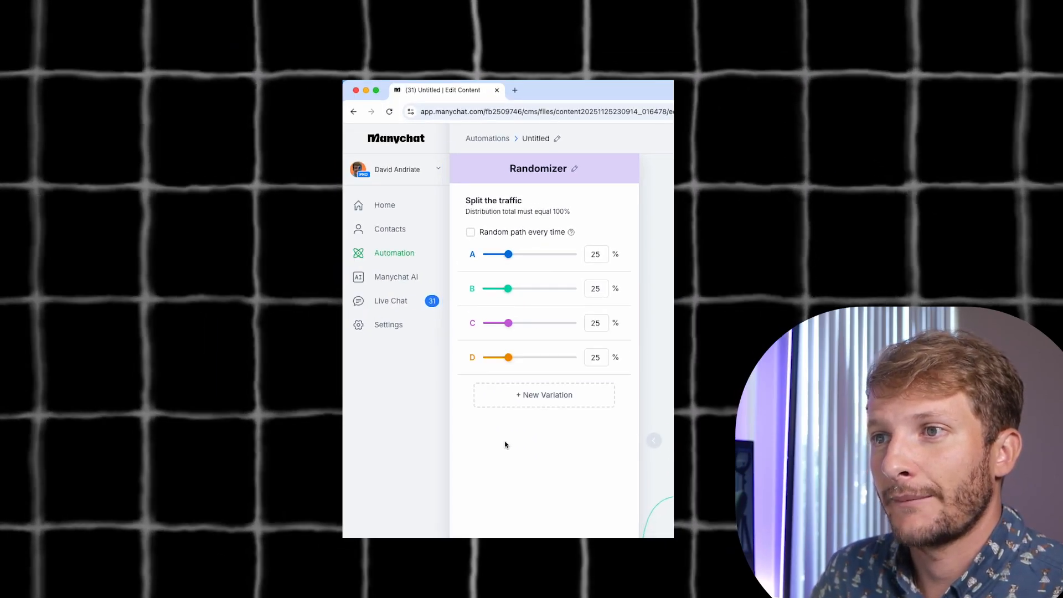
click(543, 394)
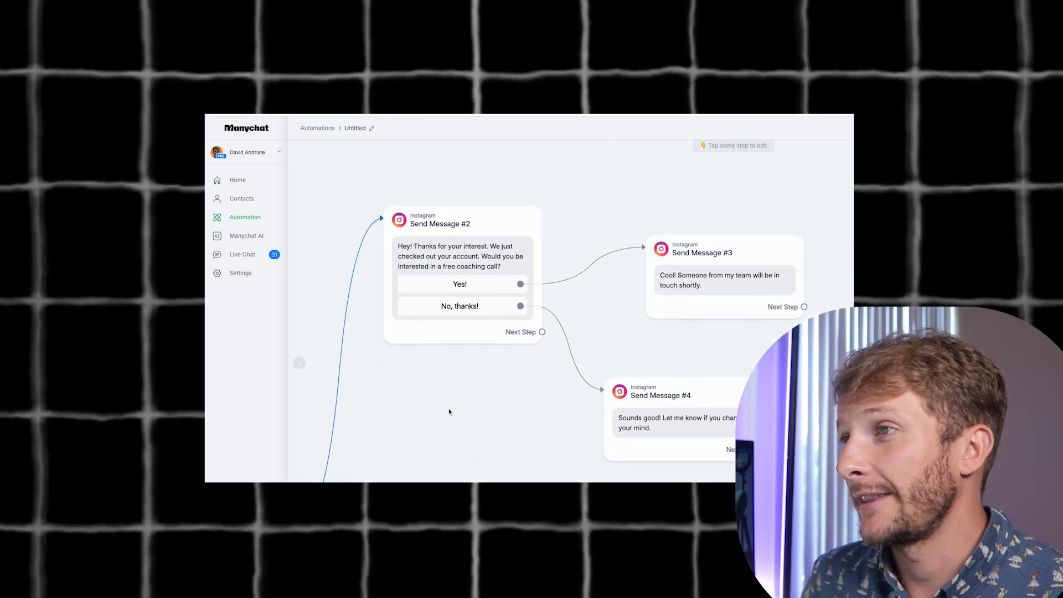
Step: Add an Actions step after Send Message #3 that assigns the conversation to a team member
click(463, 275)
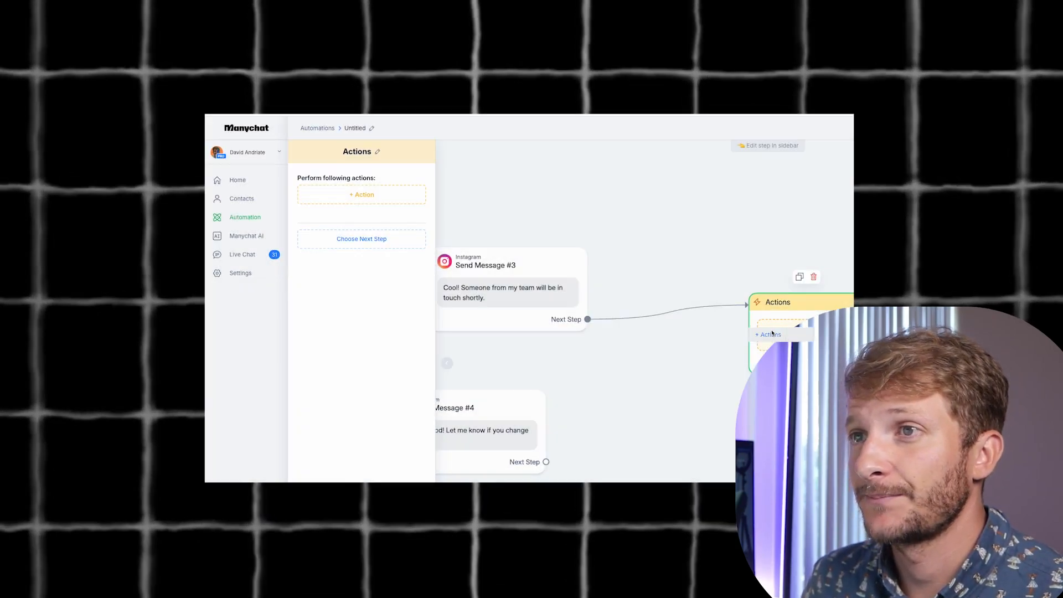
click(361, 195)
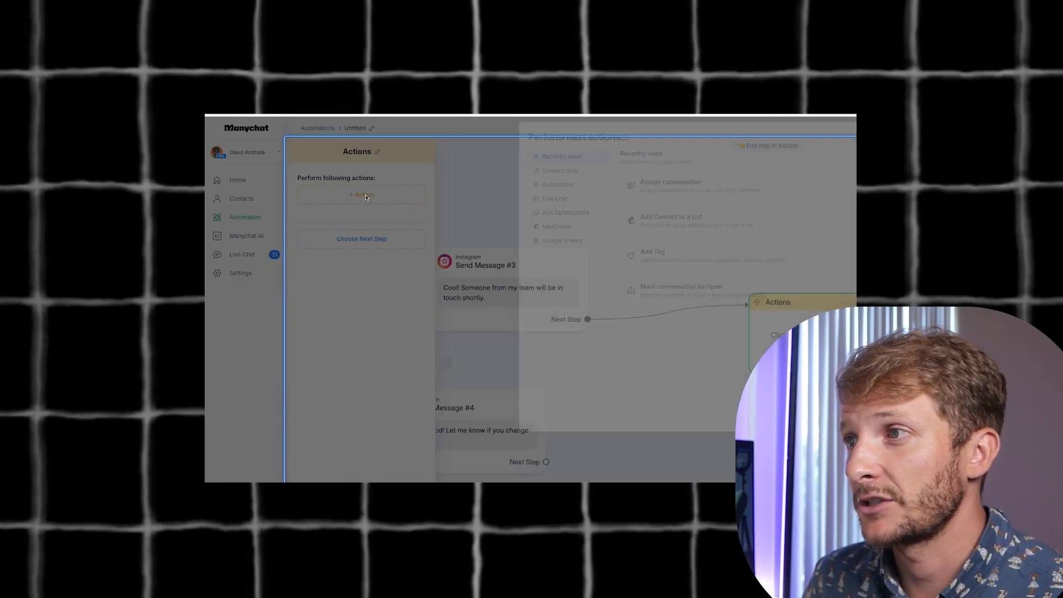
click(361, 195)
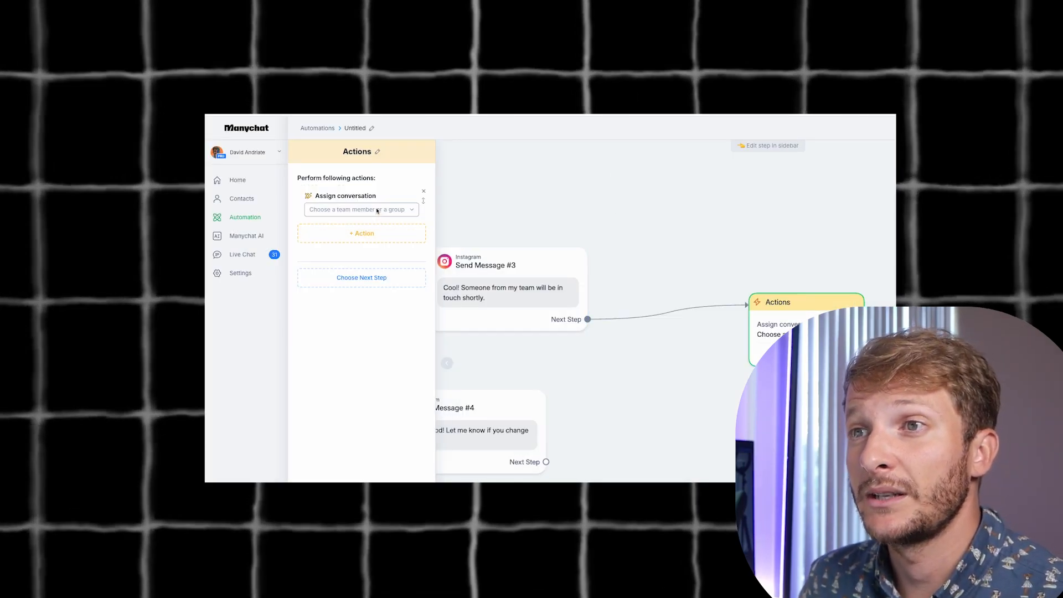
click(361, 209)
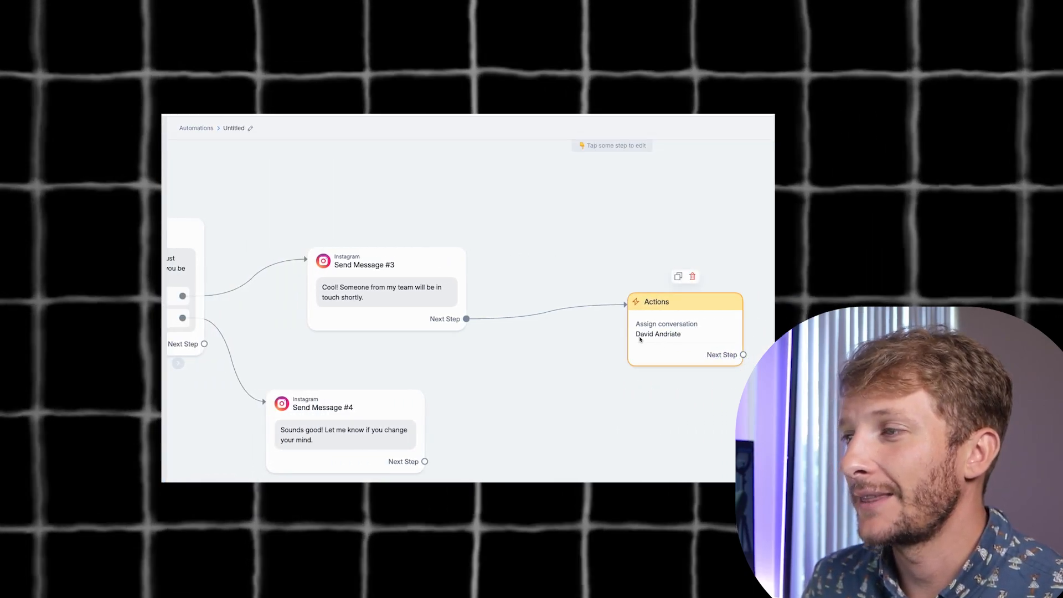
click(684, 301)
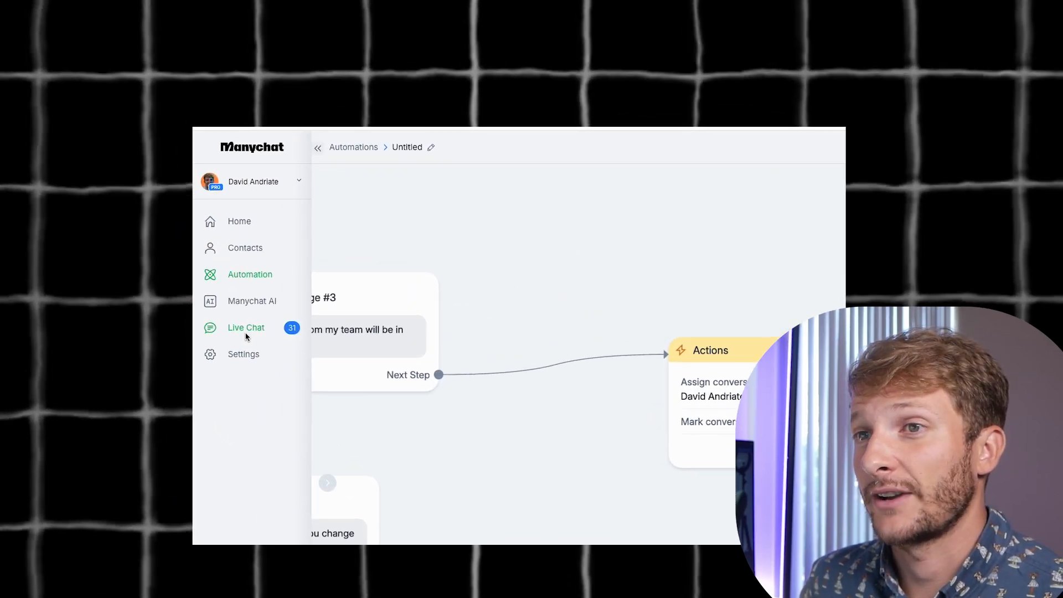
click(246, 328)
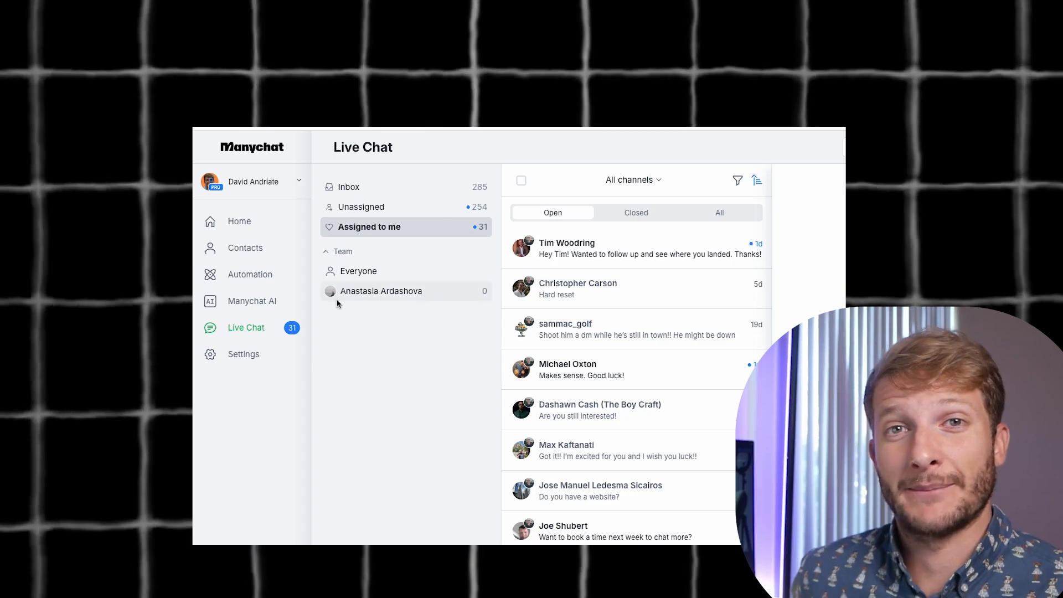
click(250, 273)
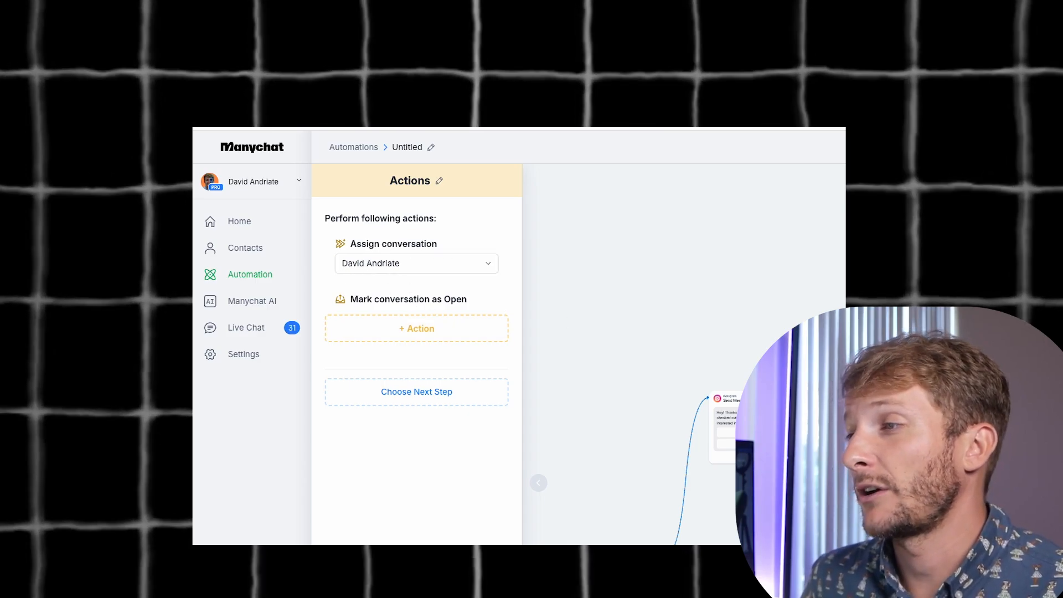
Step: Browse the action catalogue through Contact data, Automation, MailChimp and Google Sheets categories
click(415, 328)
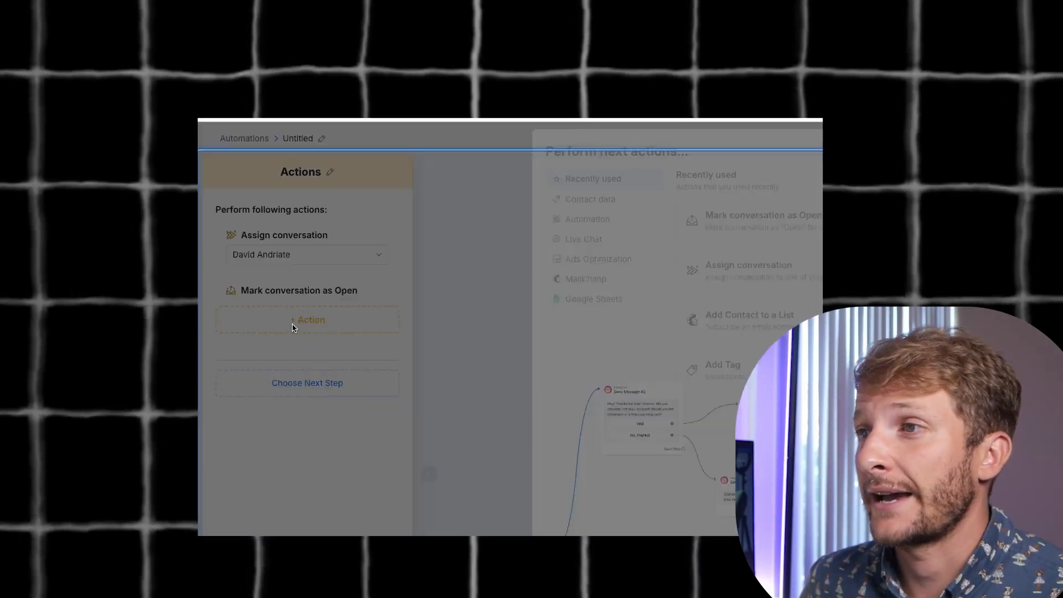
click(306, 319)
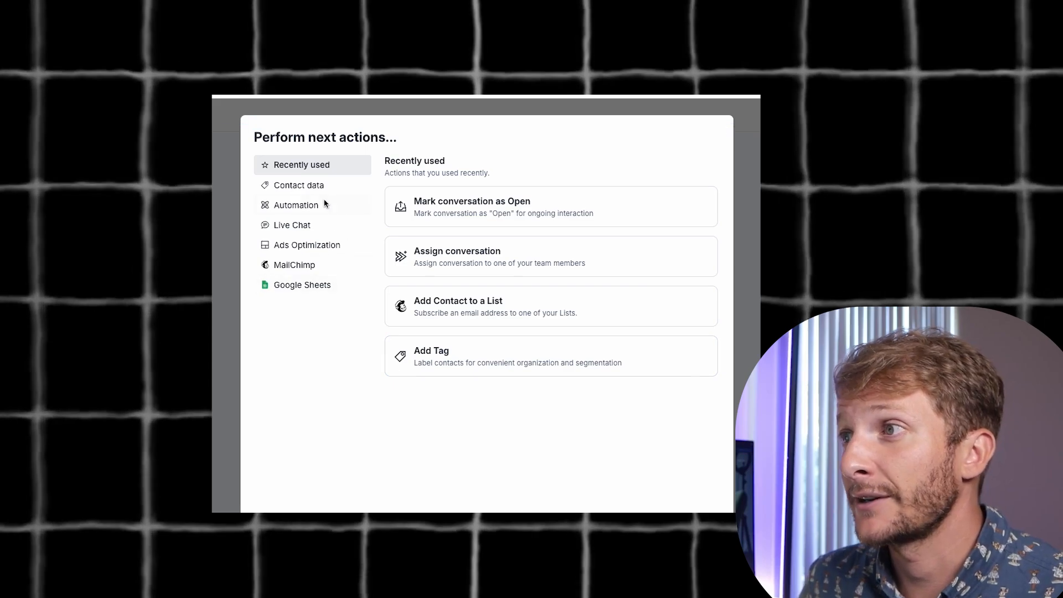
click(298, 185)
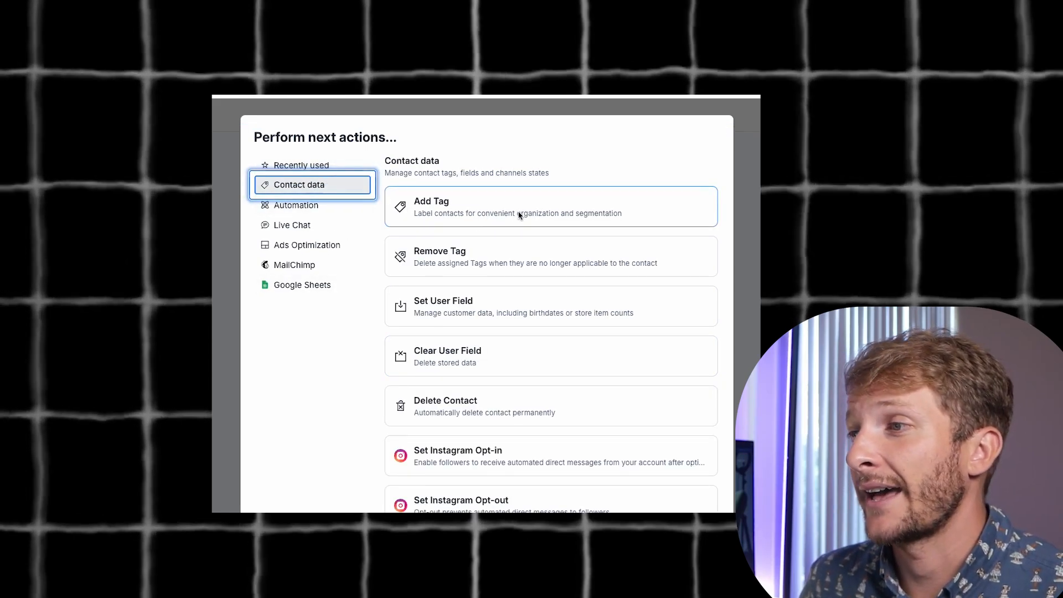
mouse_move(412, 285)
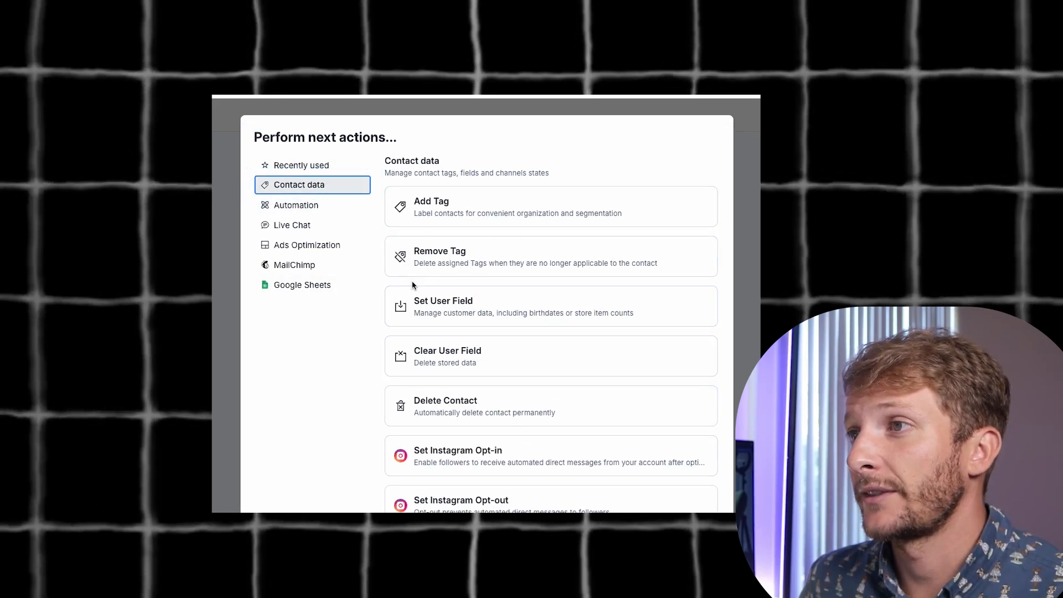
click(295, 205)
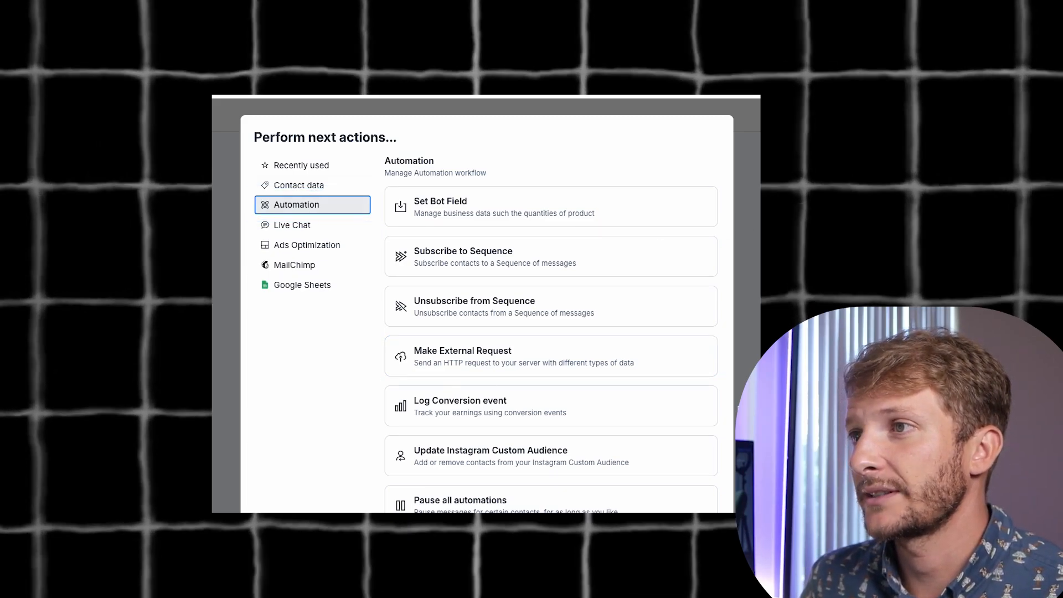
click(295, 263)
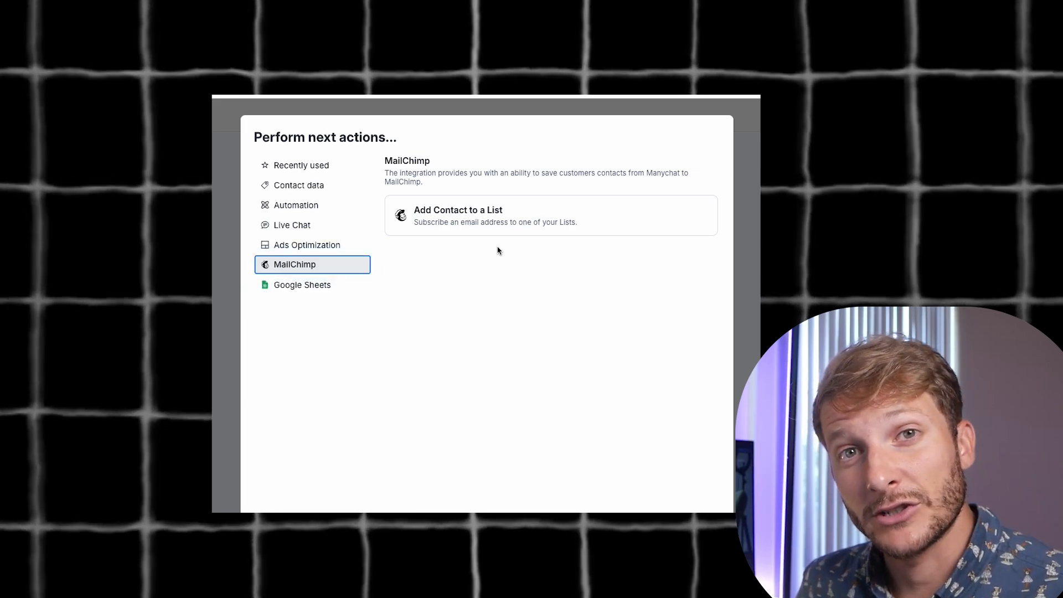
mouse_move(445, 306)
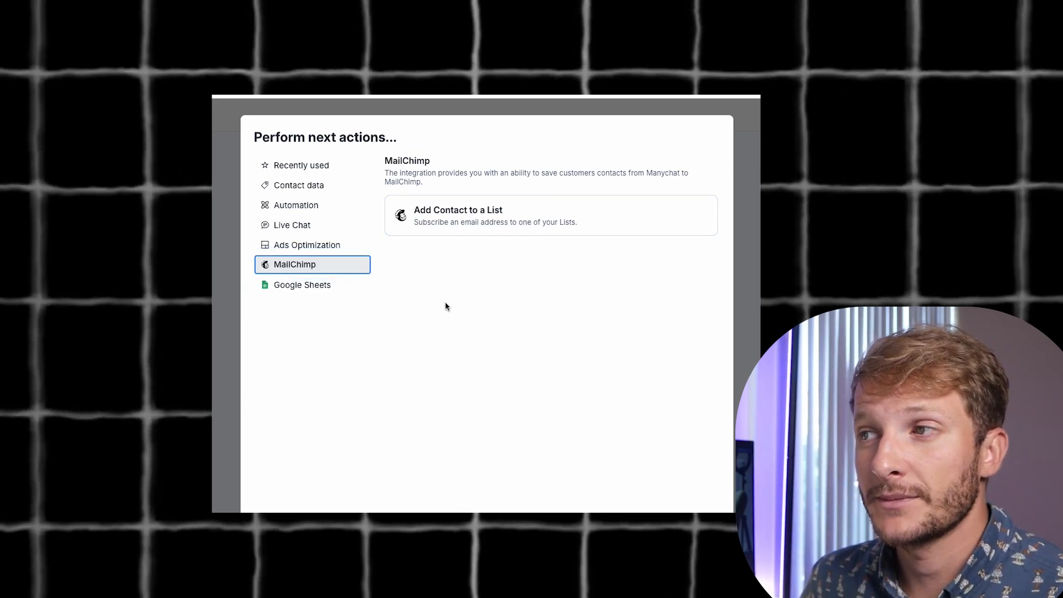
click(301, 285)
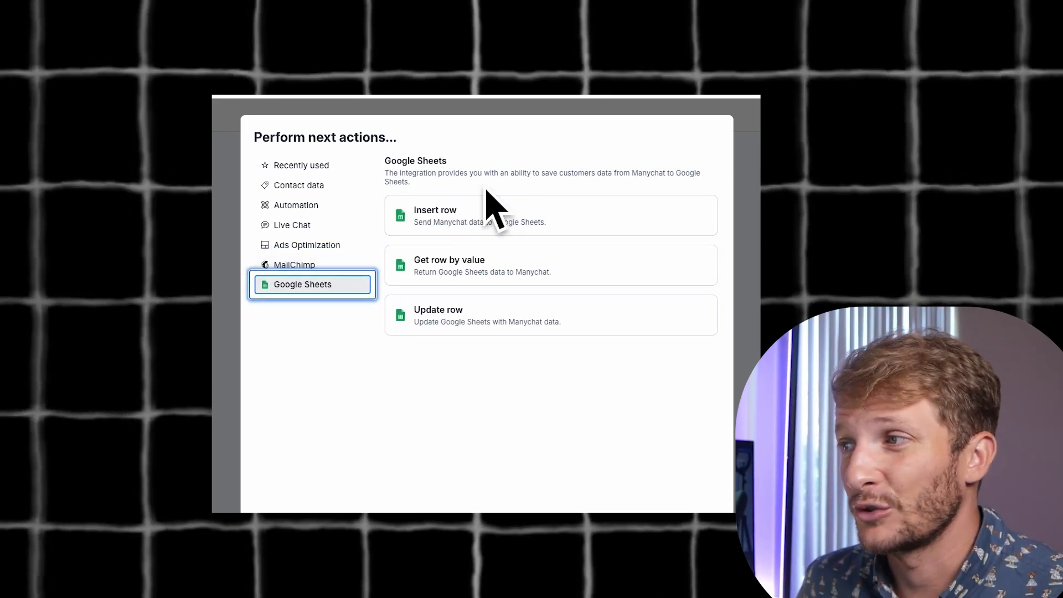